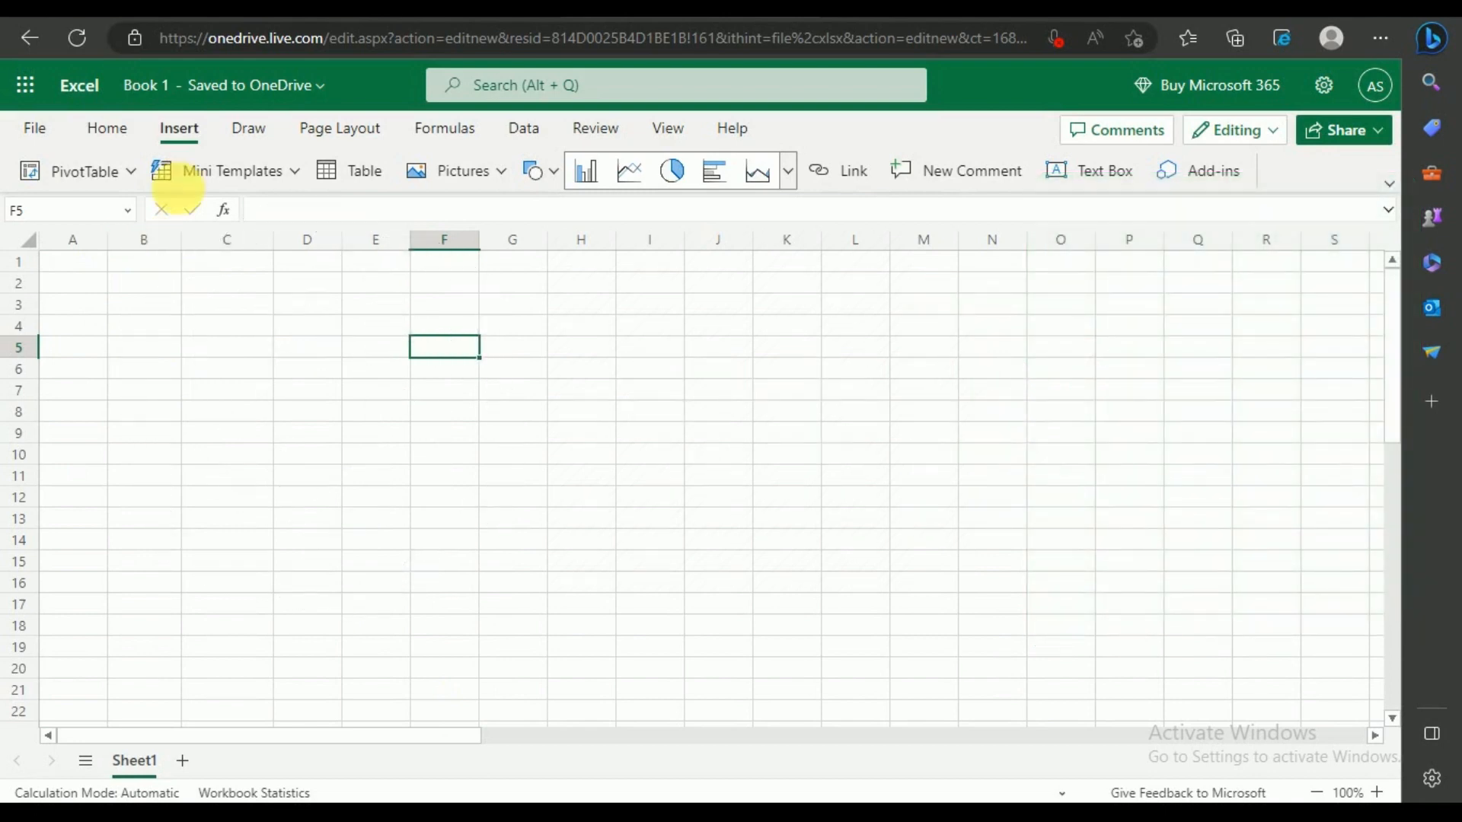
mouse_move(788, 170)
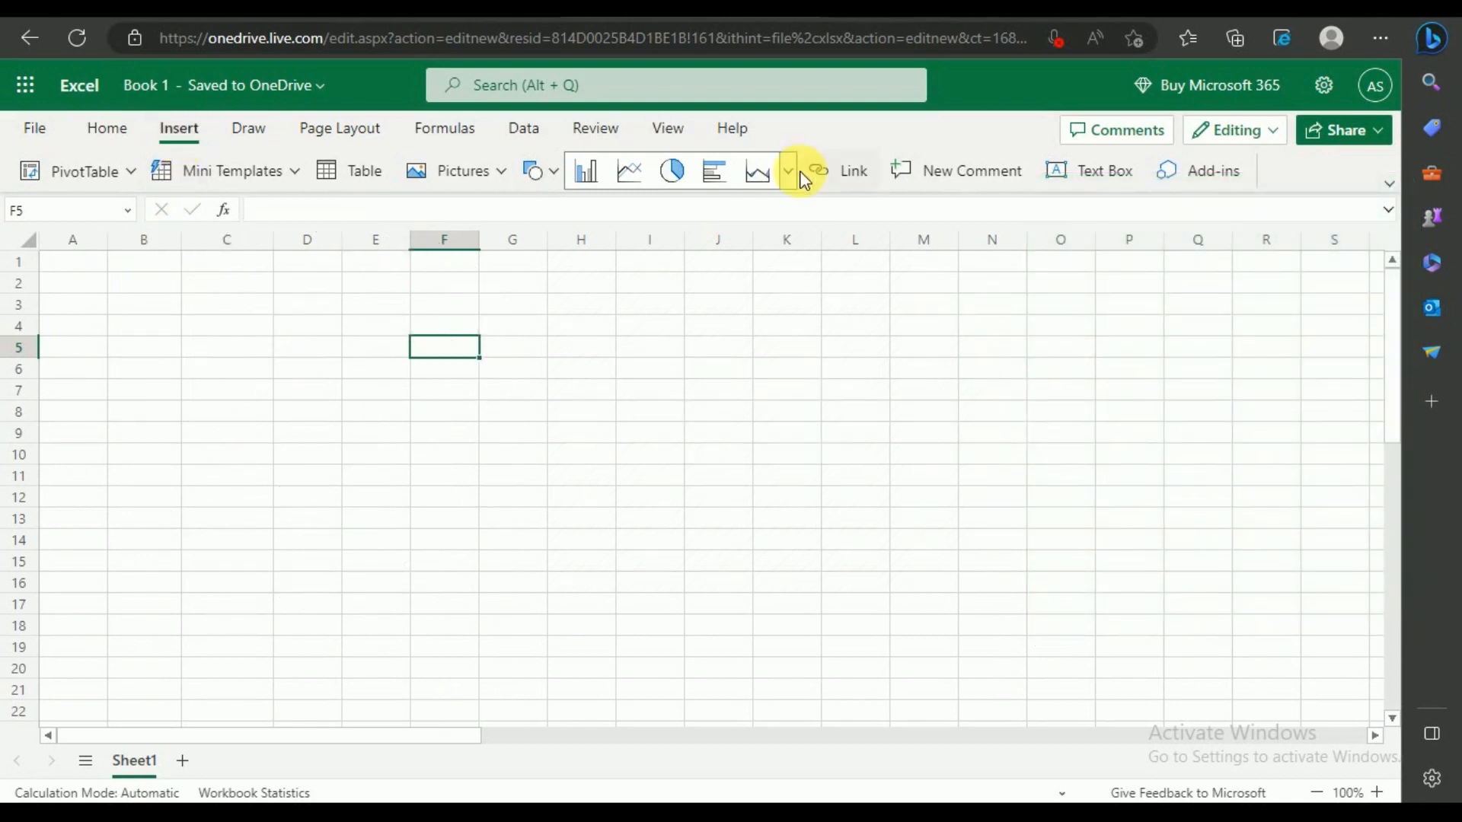
Bring up the Office Add-ins window from the Insert ribbon
left_click(1211, 171)
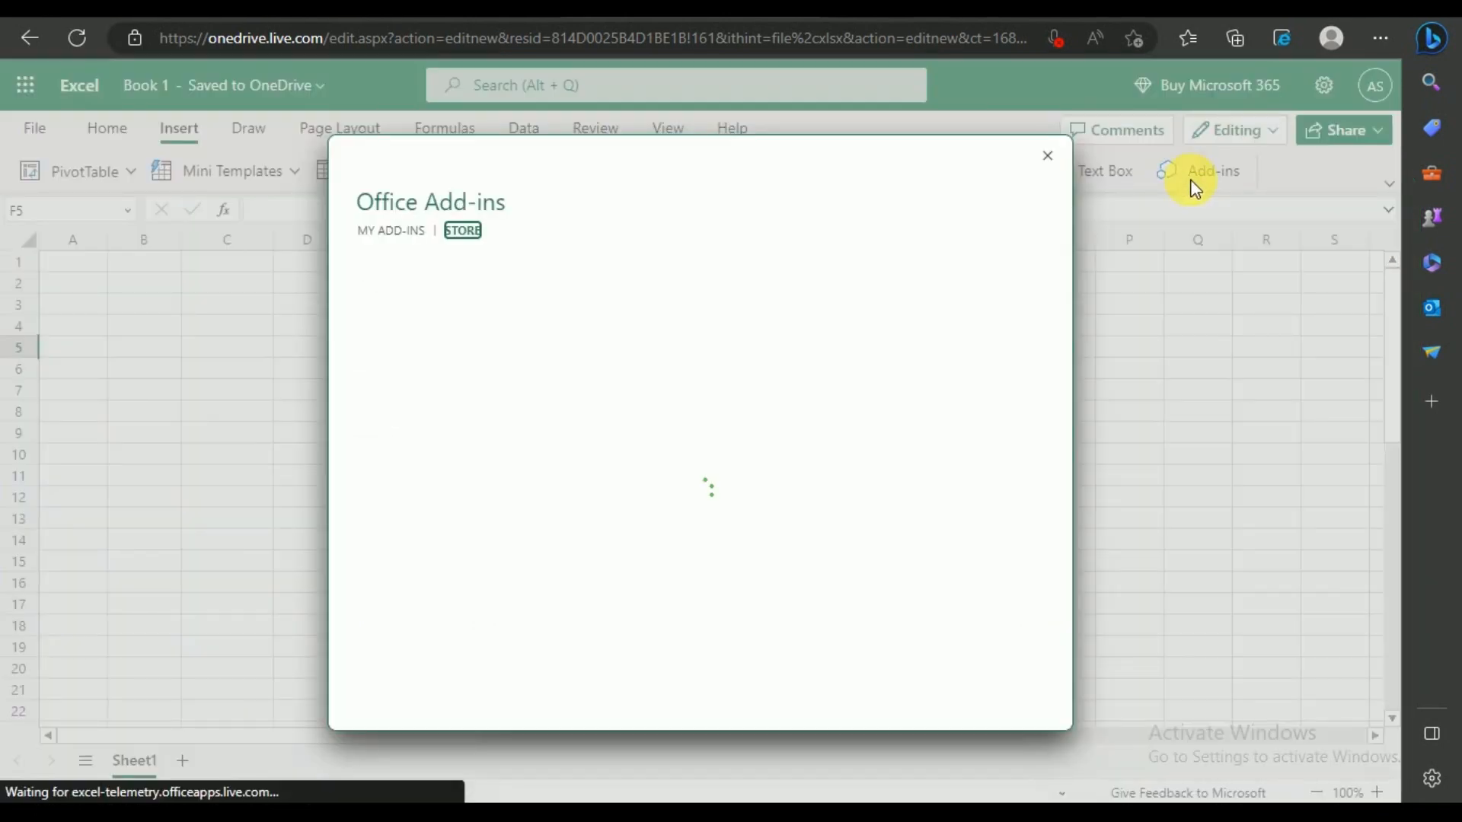
Find 'chatgpt' in the add-in store, add ChatGPT for Excel and accept its license terms
left_click(463, 230)
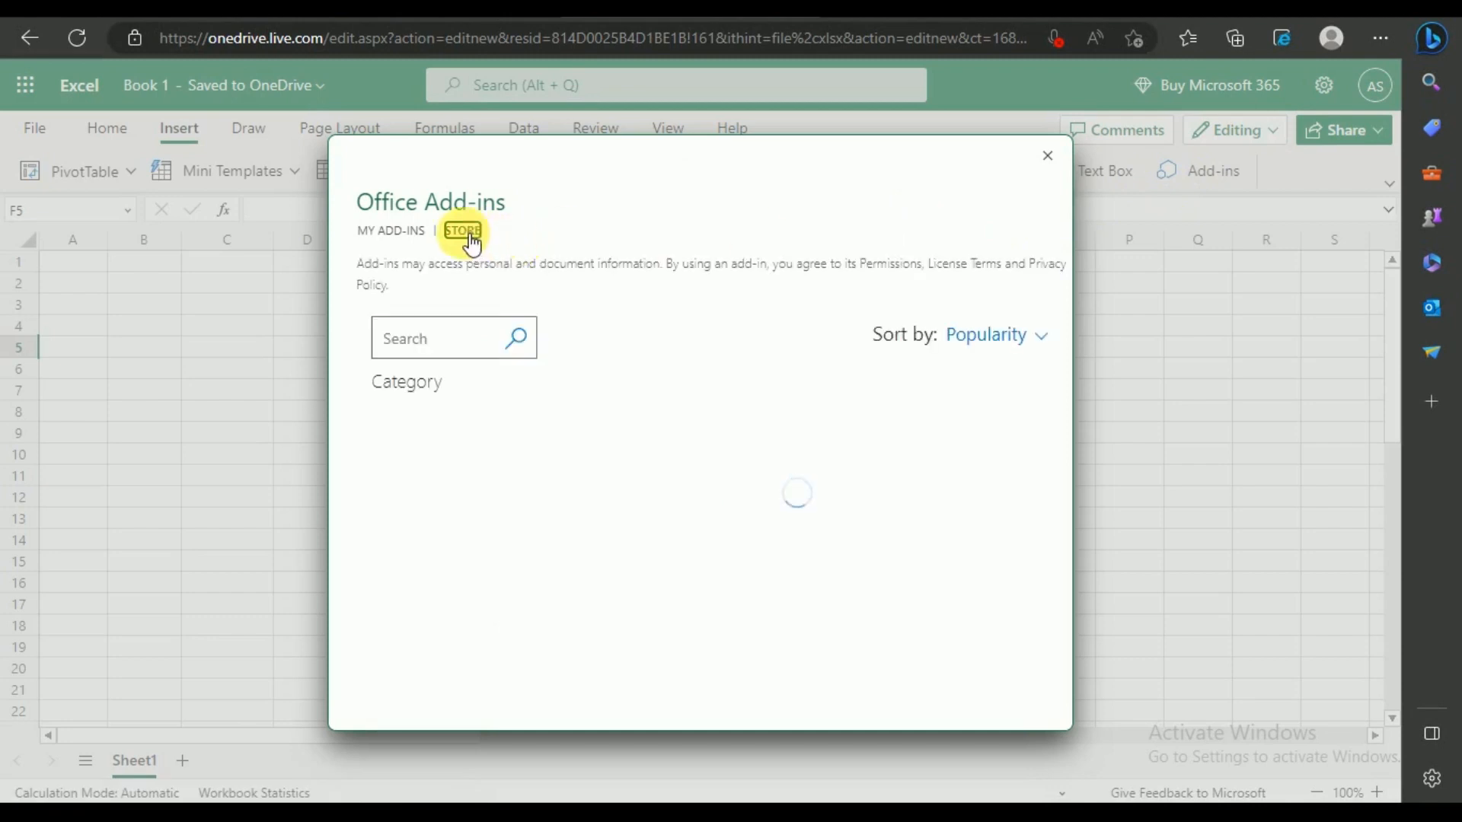
left_click(462, 229)
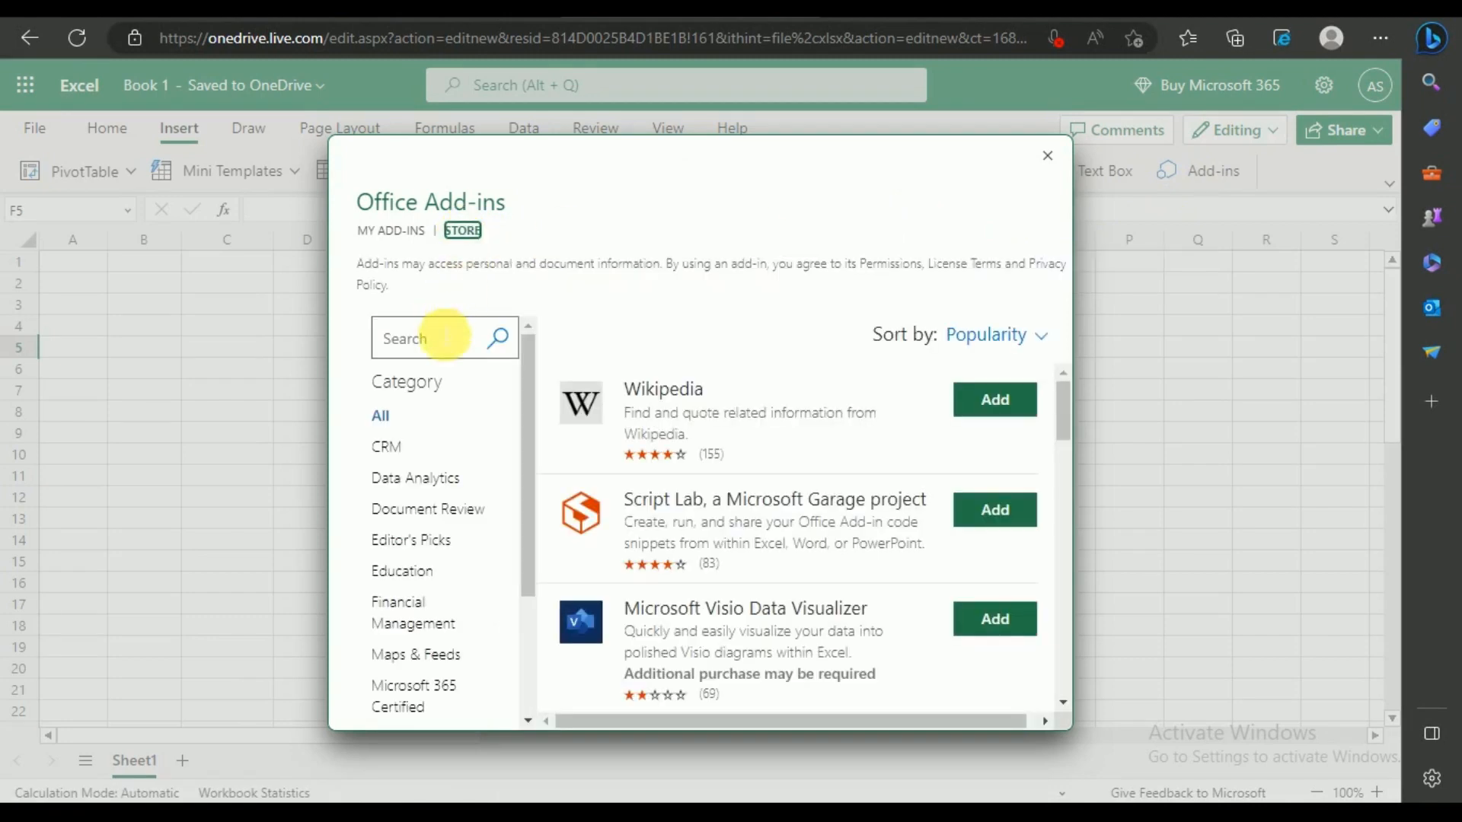
type("chatgpt")
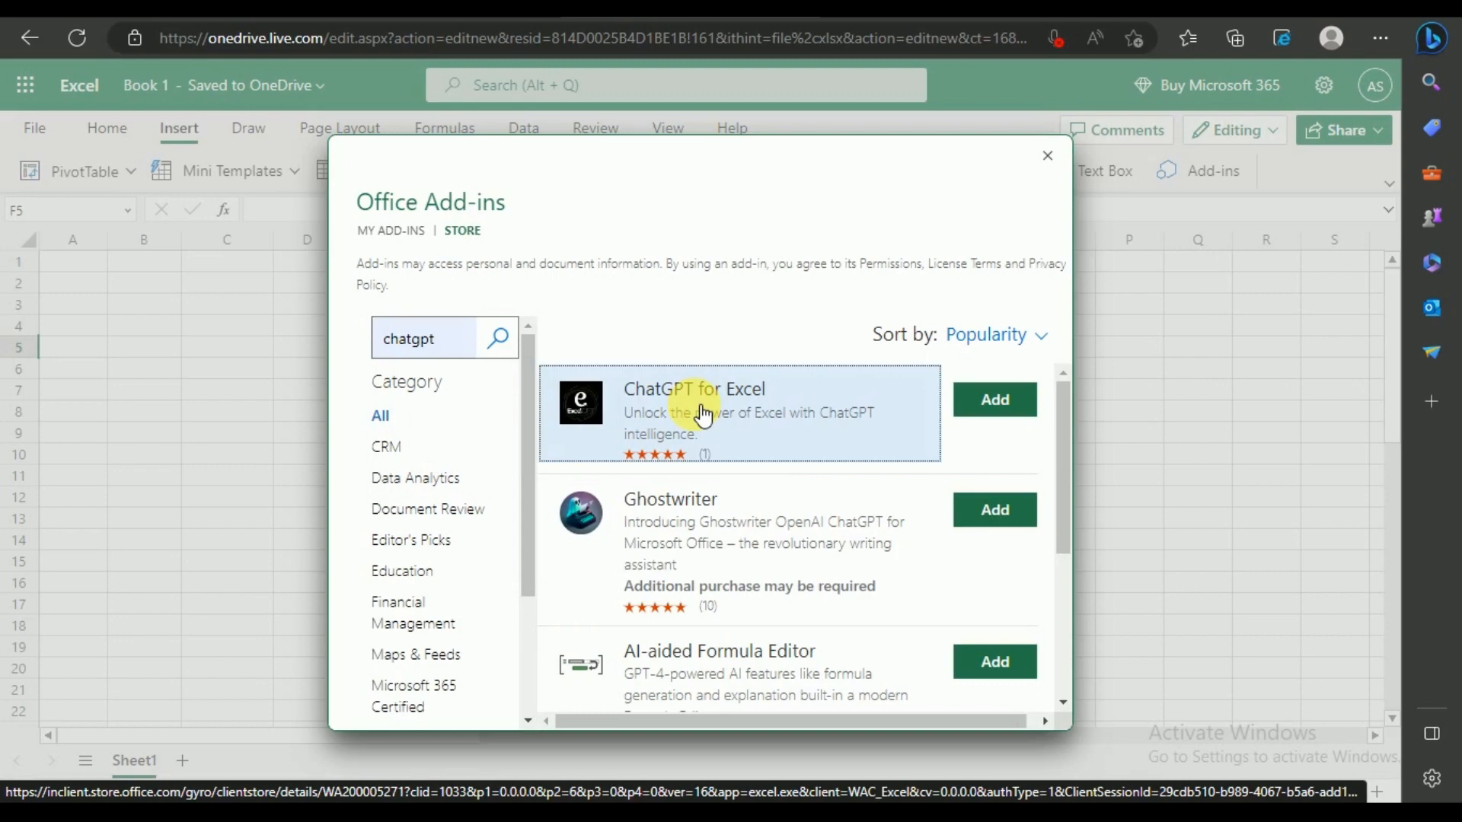
mouse_move(847, 430)
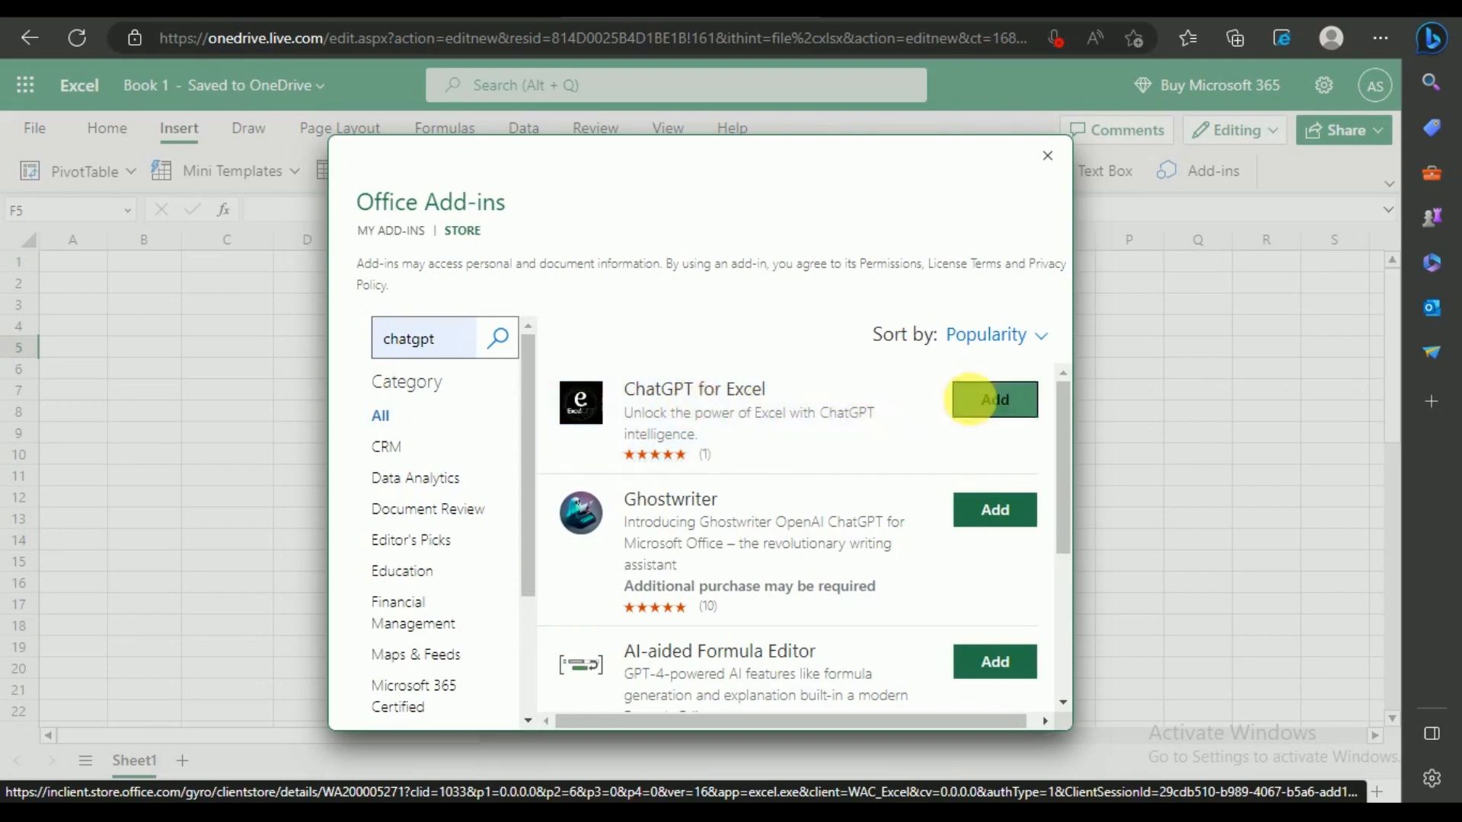
left_click(991, 399)
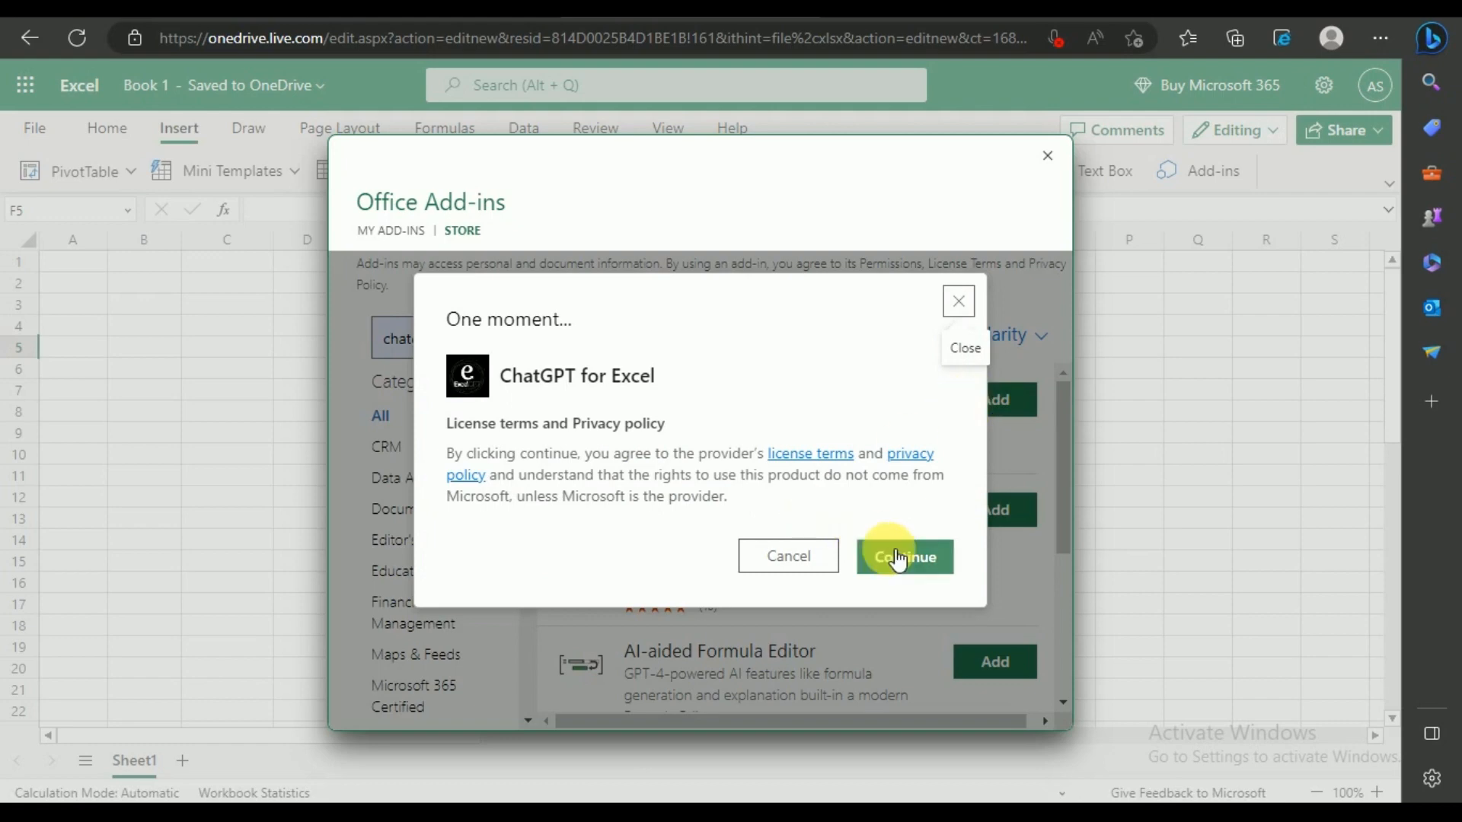
left_click(903, 558)
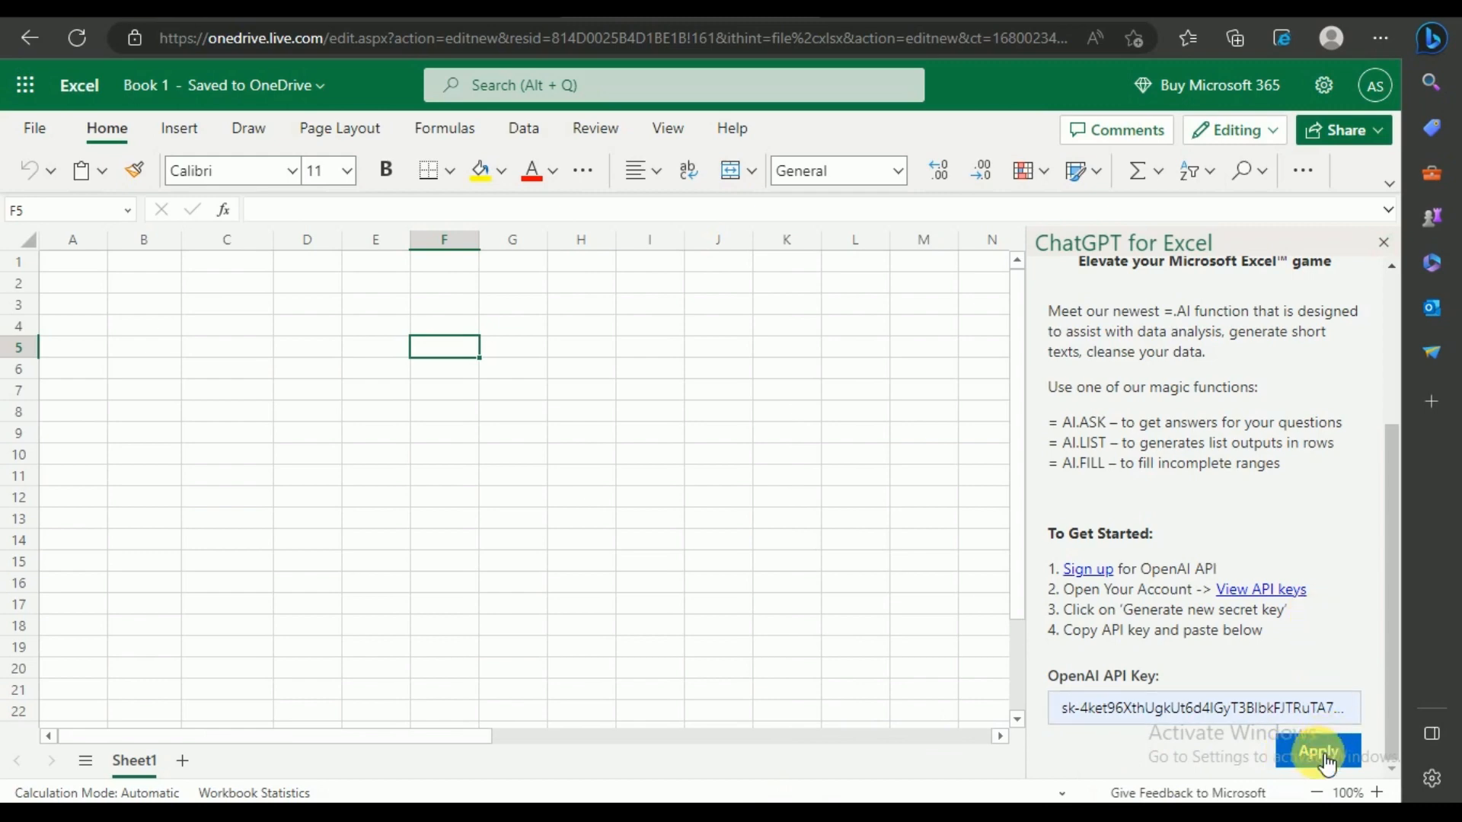
Apply the OpenAI API key and review the AI.LIST and AI.FILL functions
left_click(1317, 751)
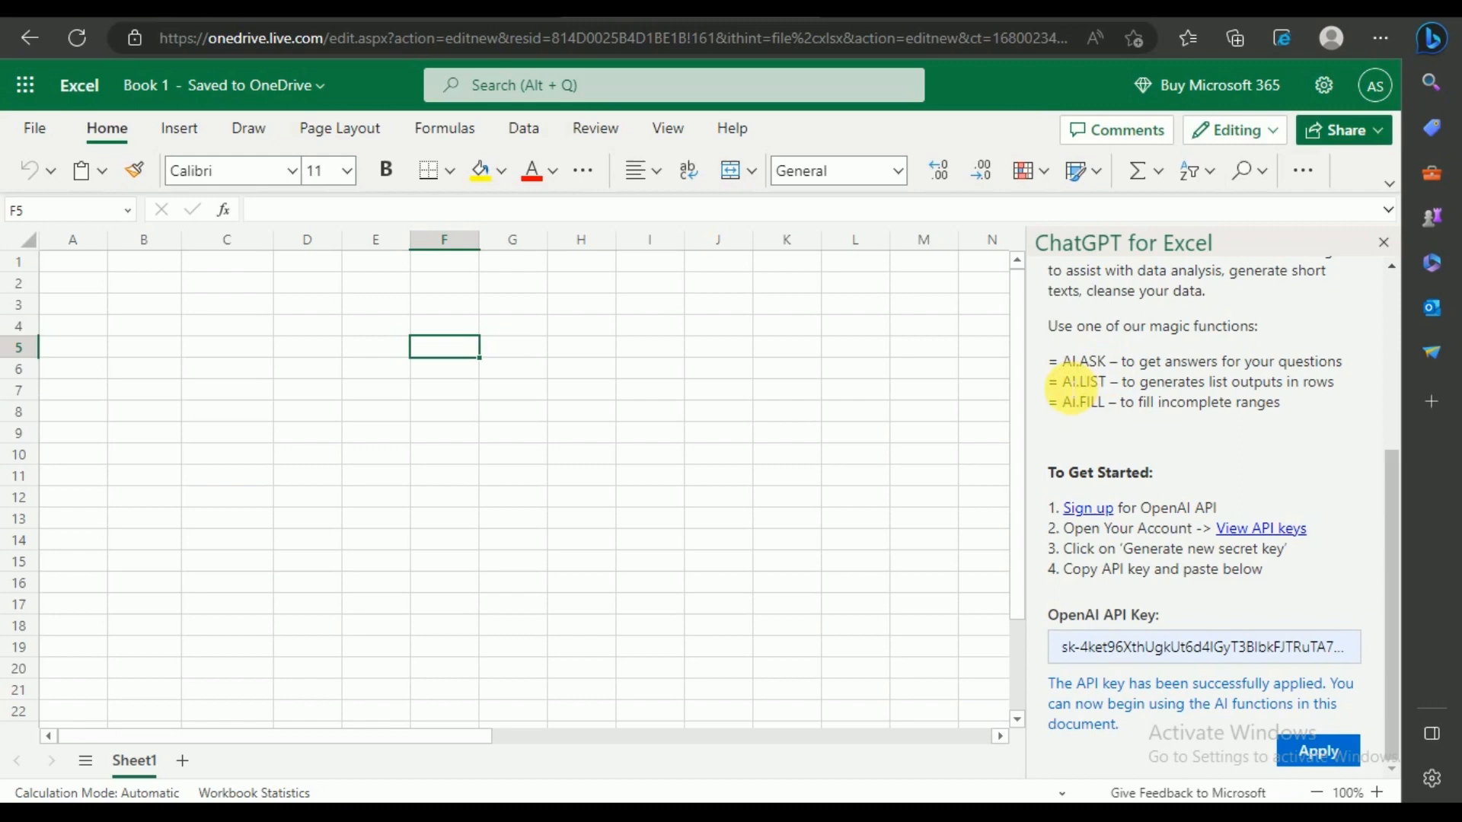
double_click(1081, 381)
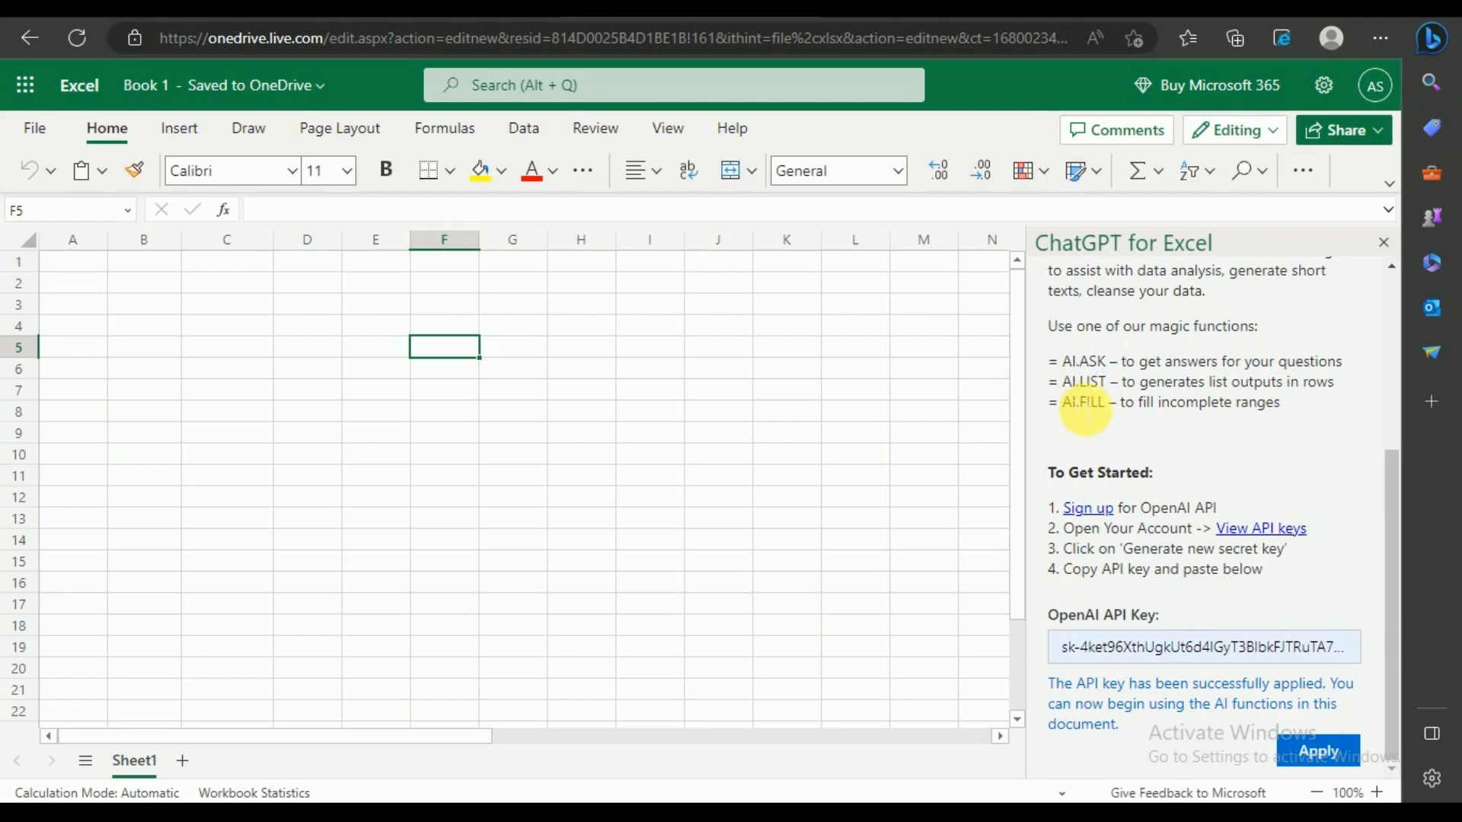
double_click(1083, 402)
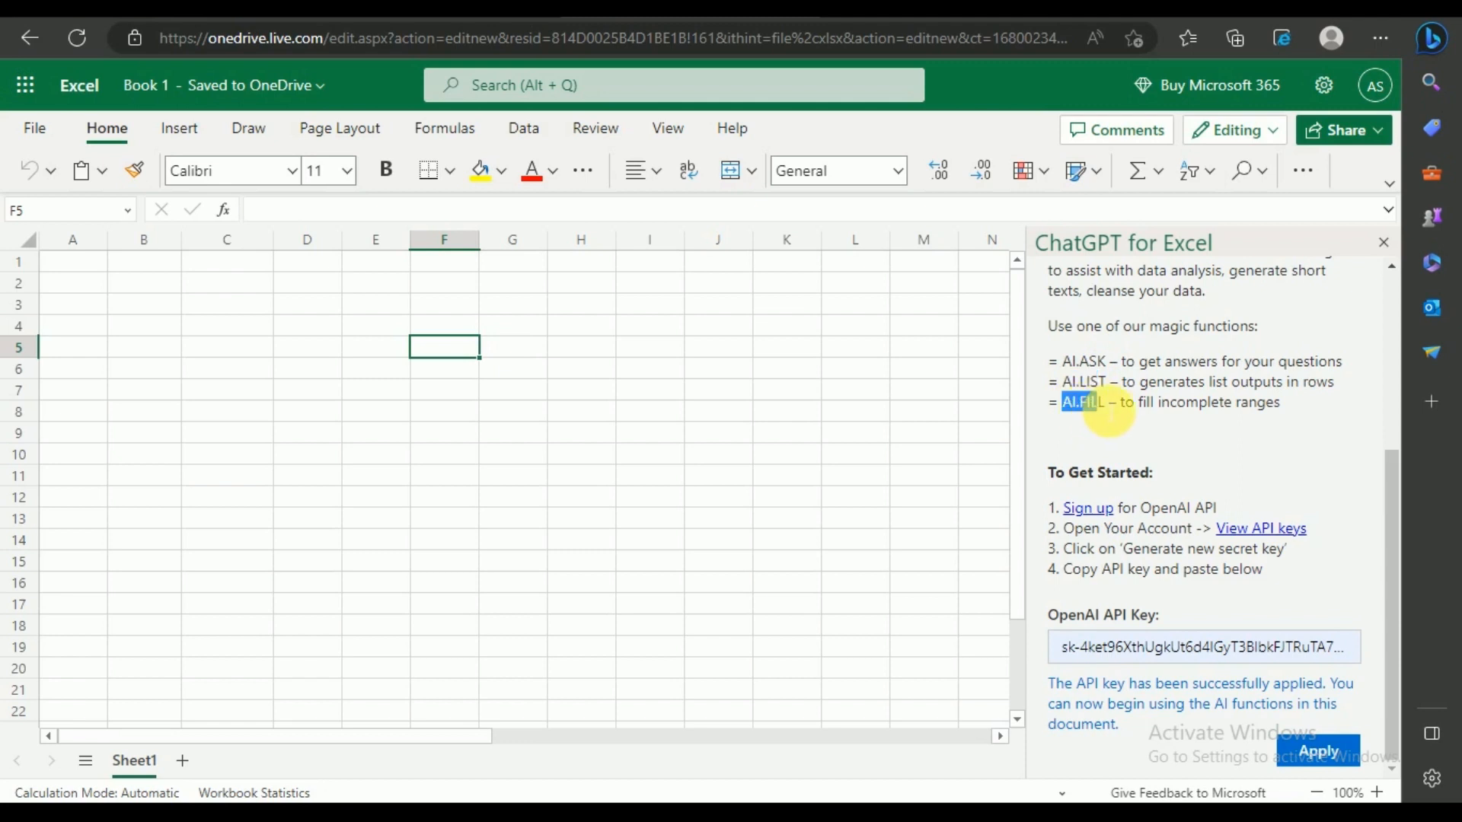
mouse_move(768, 376)
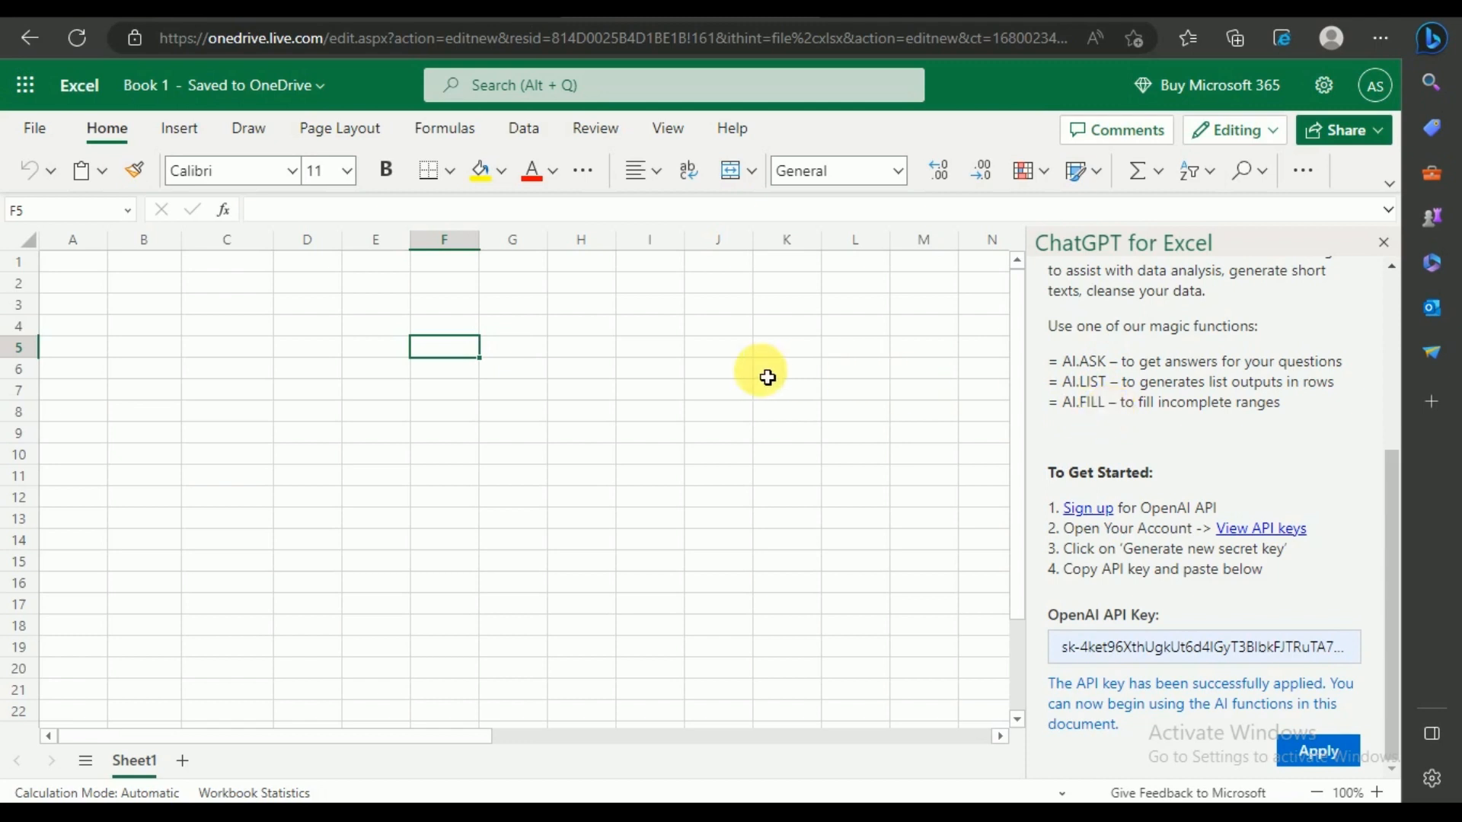
mouse_move(141, 292)
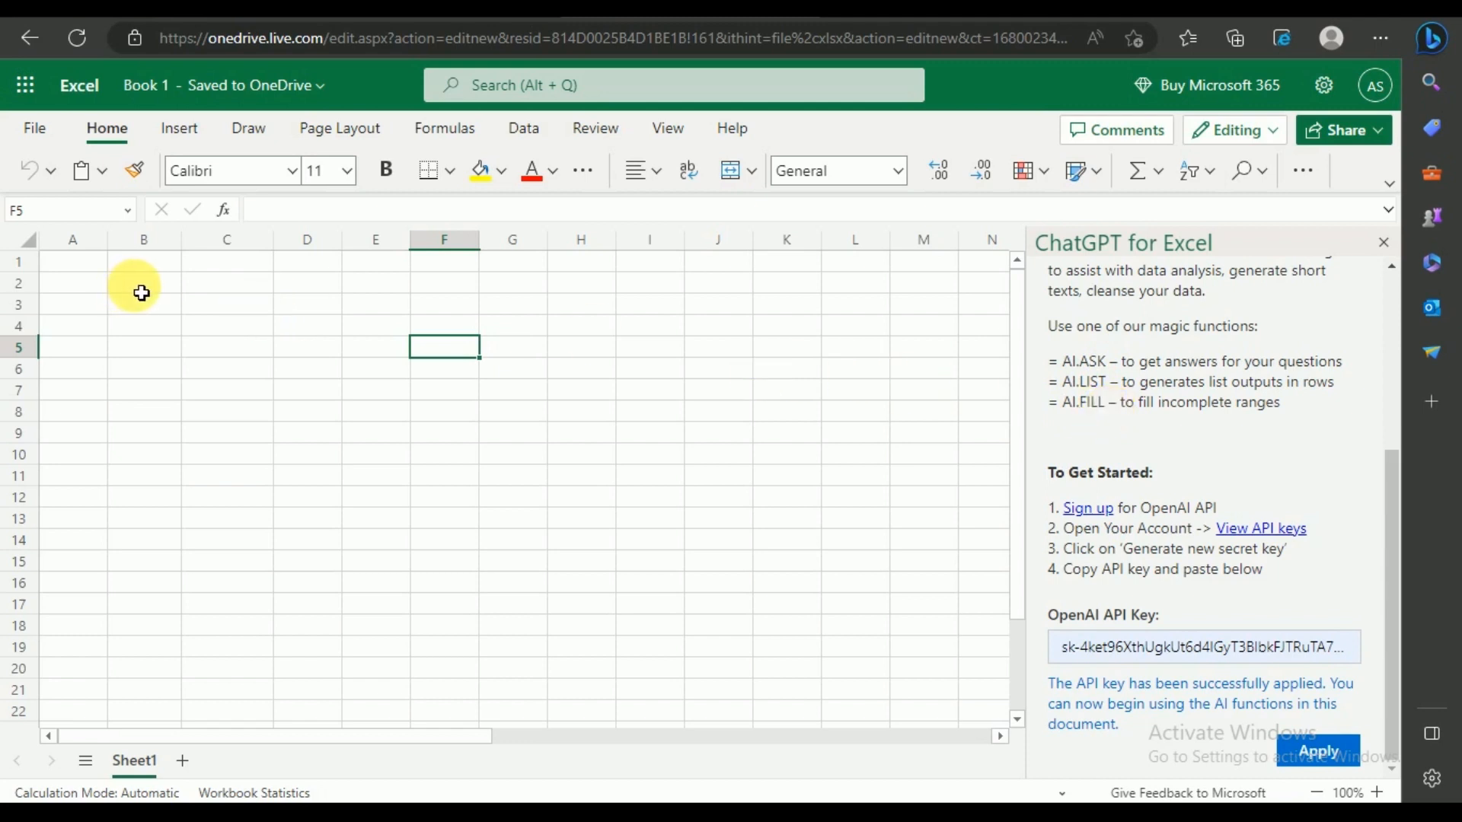
Enter the macro question in B2 and an AI.ASK formula in C2 referencing it
type("how can I create macros in excel")
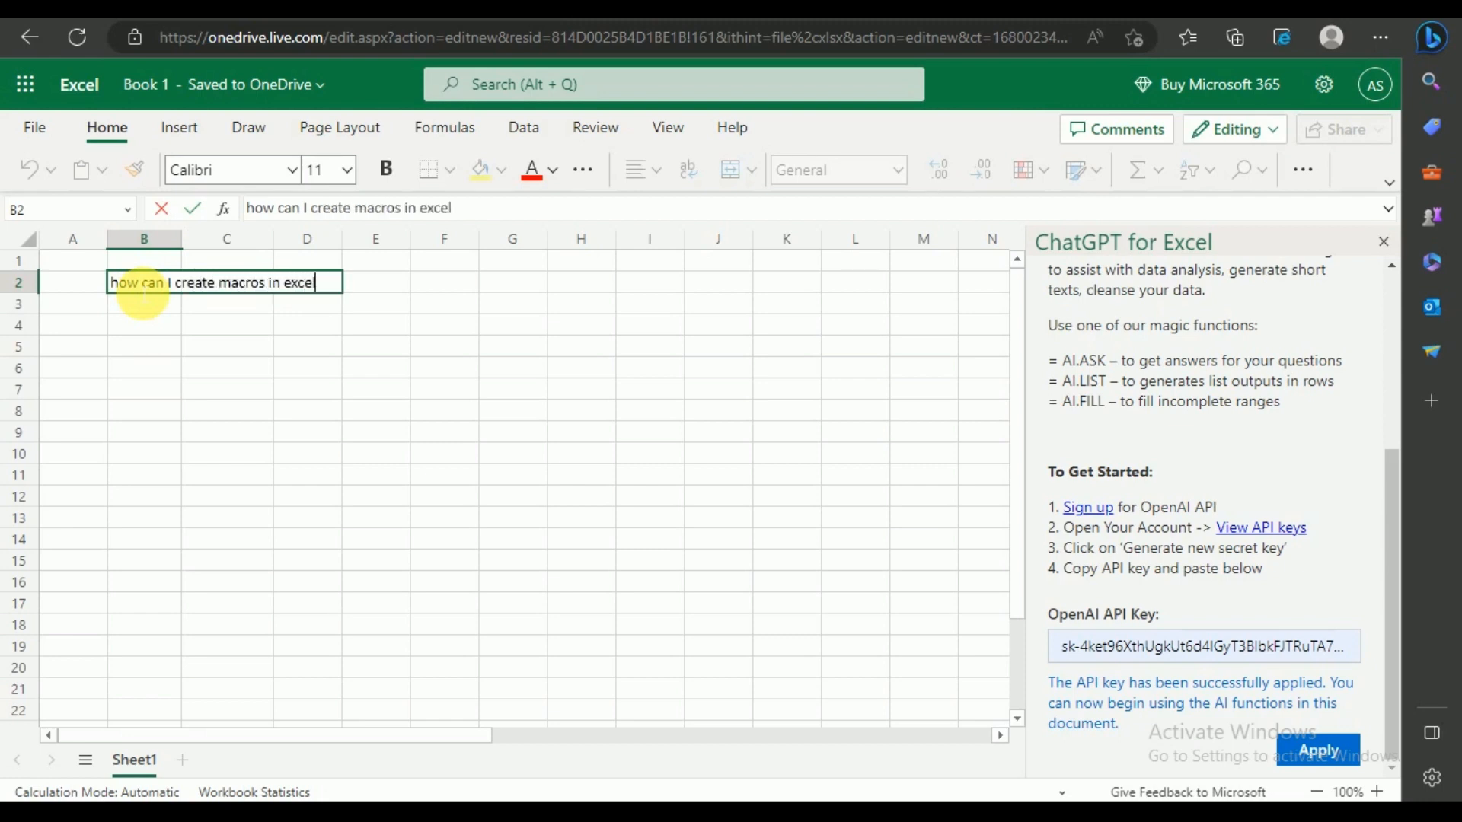
left_click(378, 284)
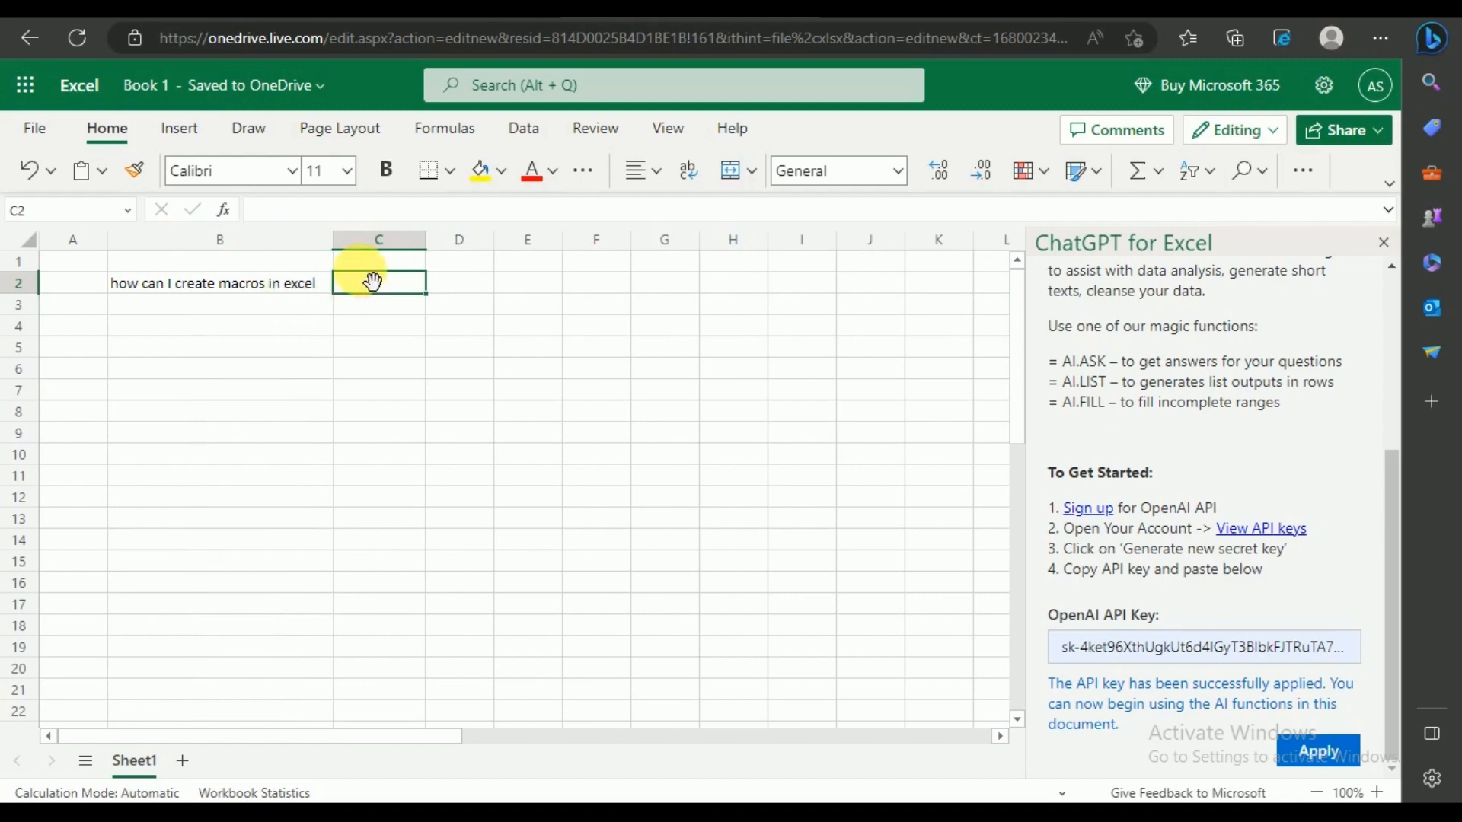
type("=")
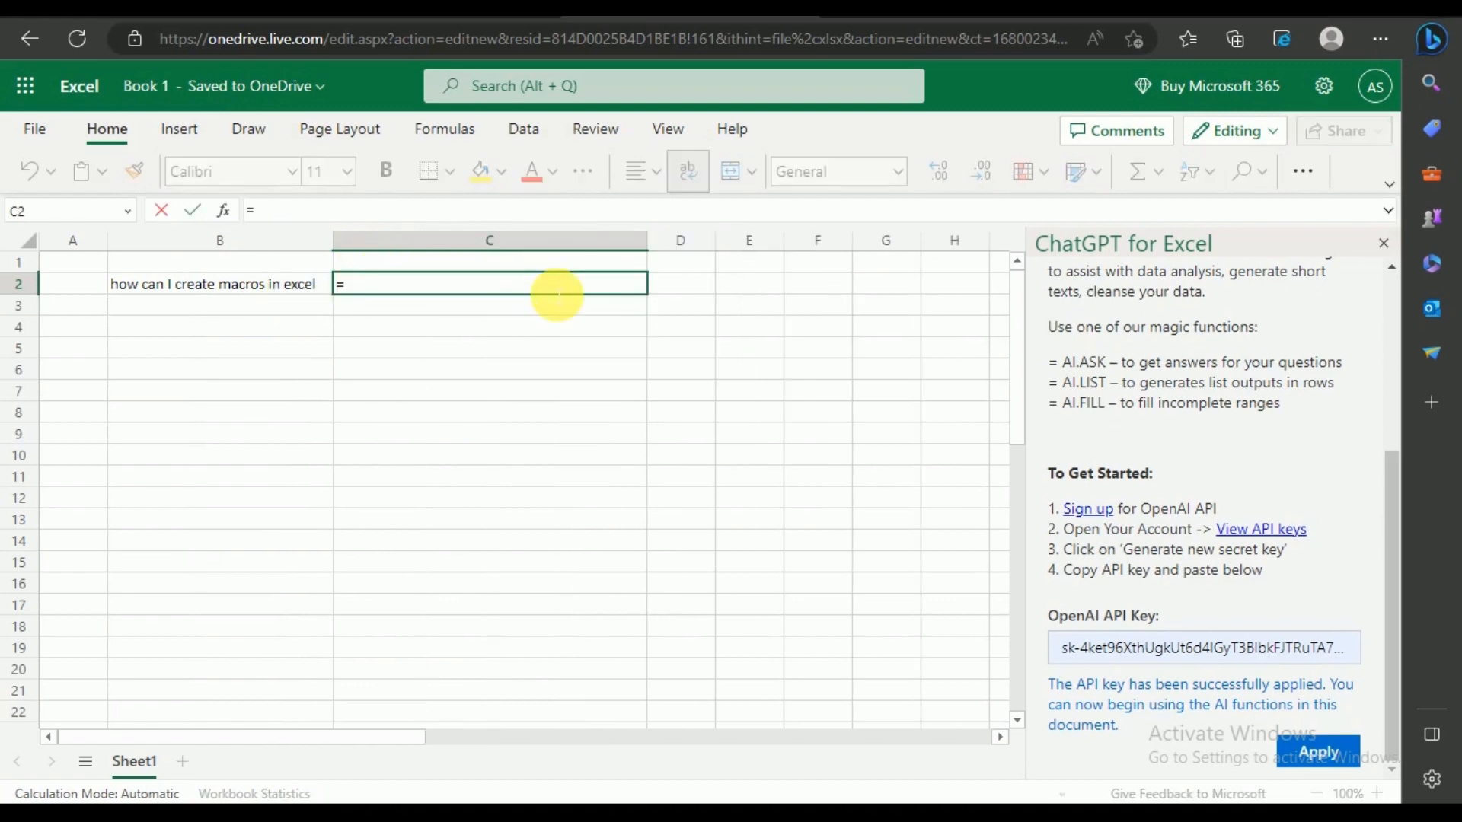
type("ai")
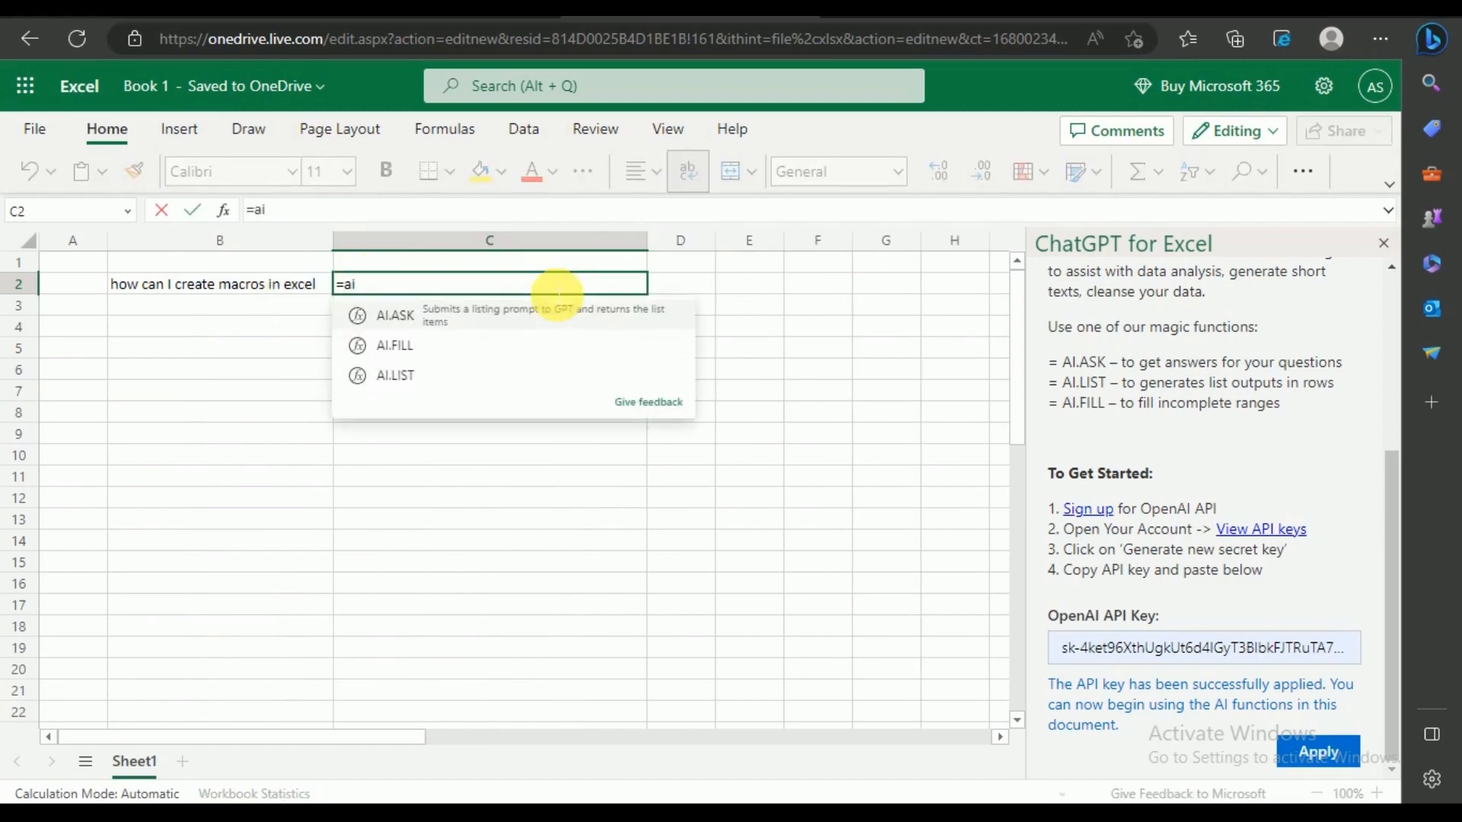
left_click(393, 315)
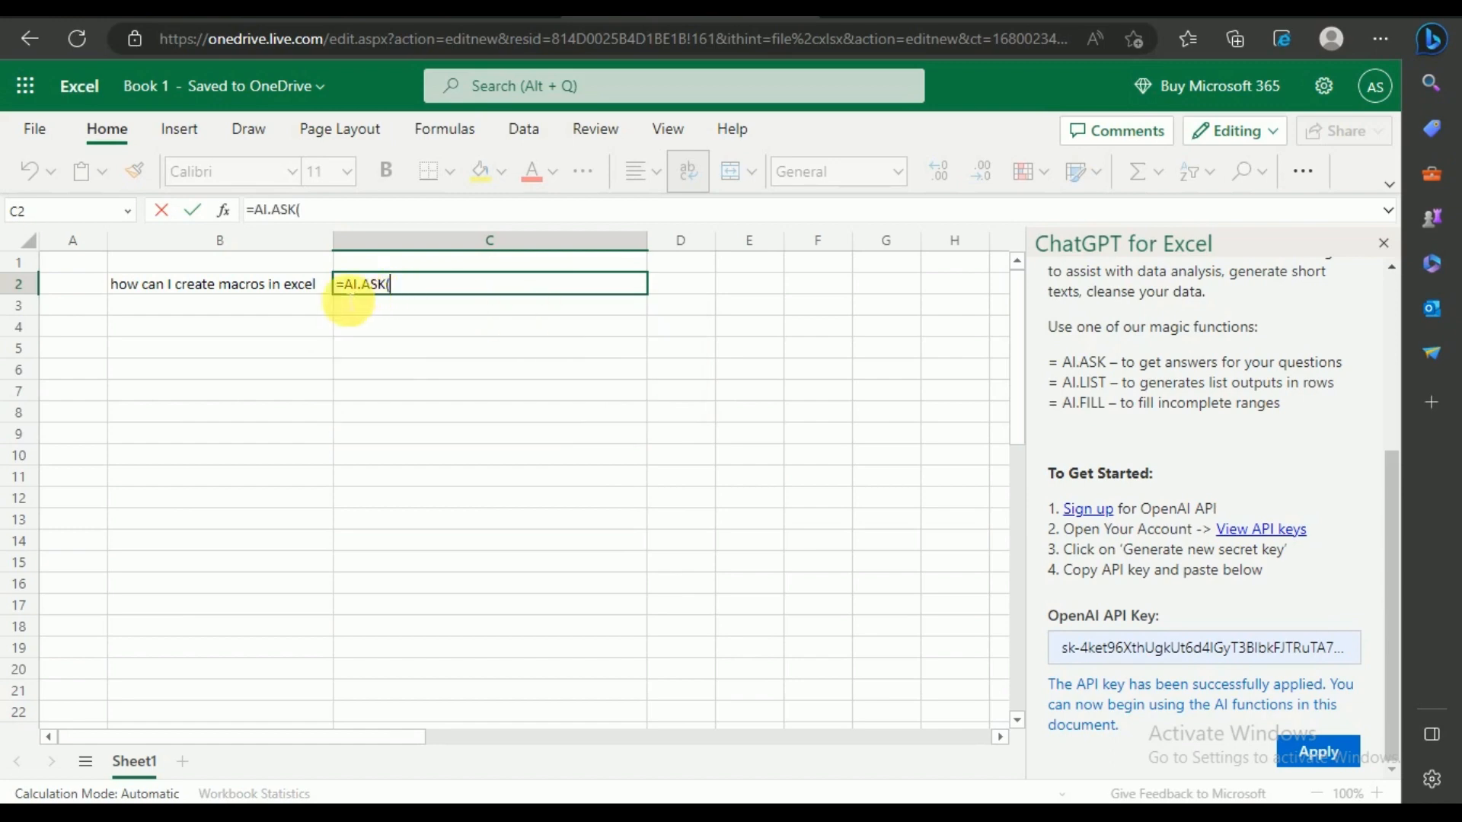
left_click(213, 284)
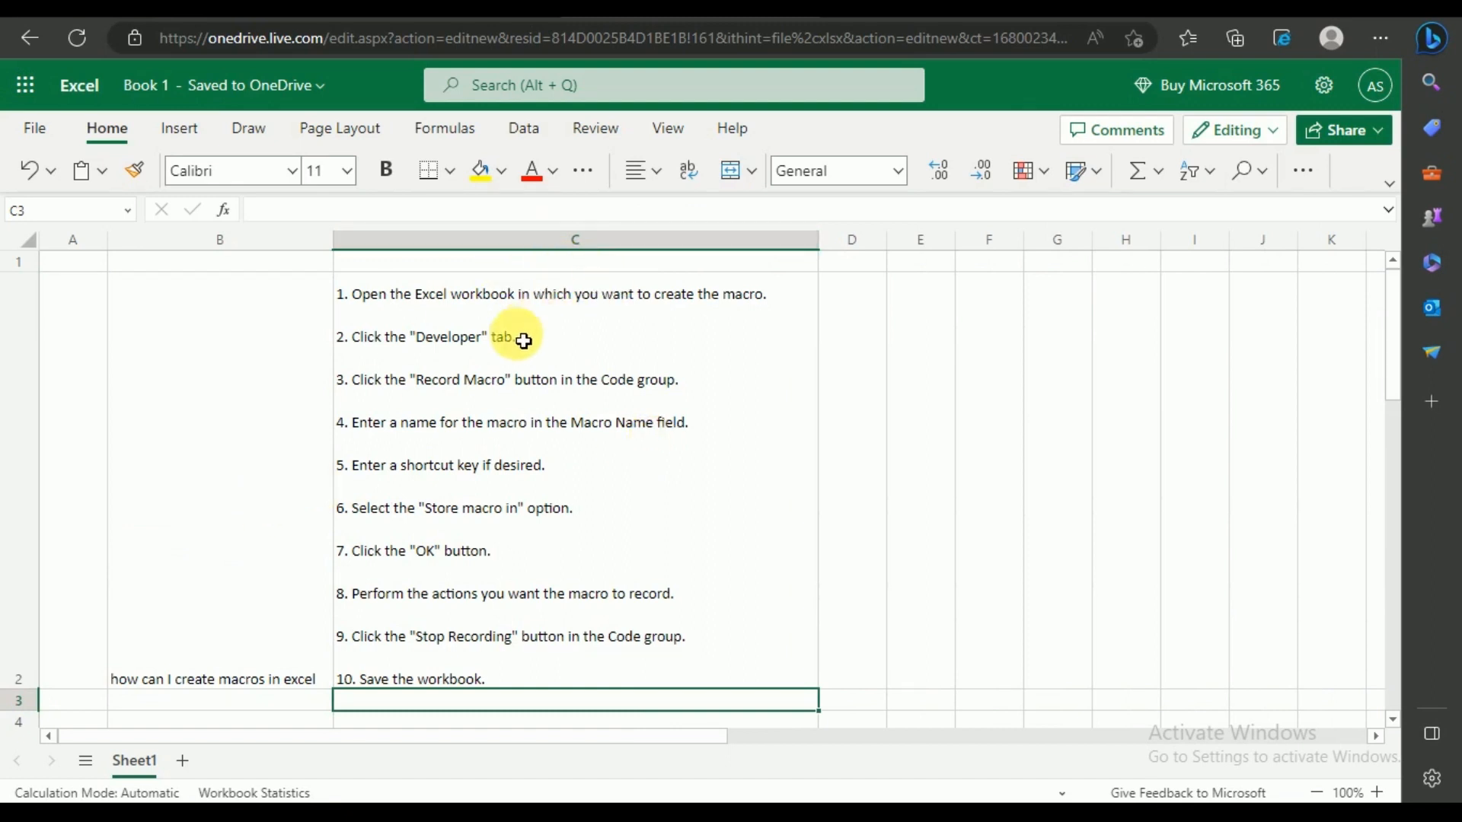
mouse_move(519, 374)
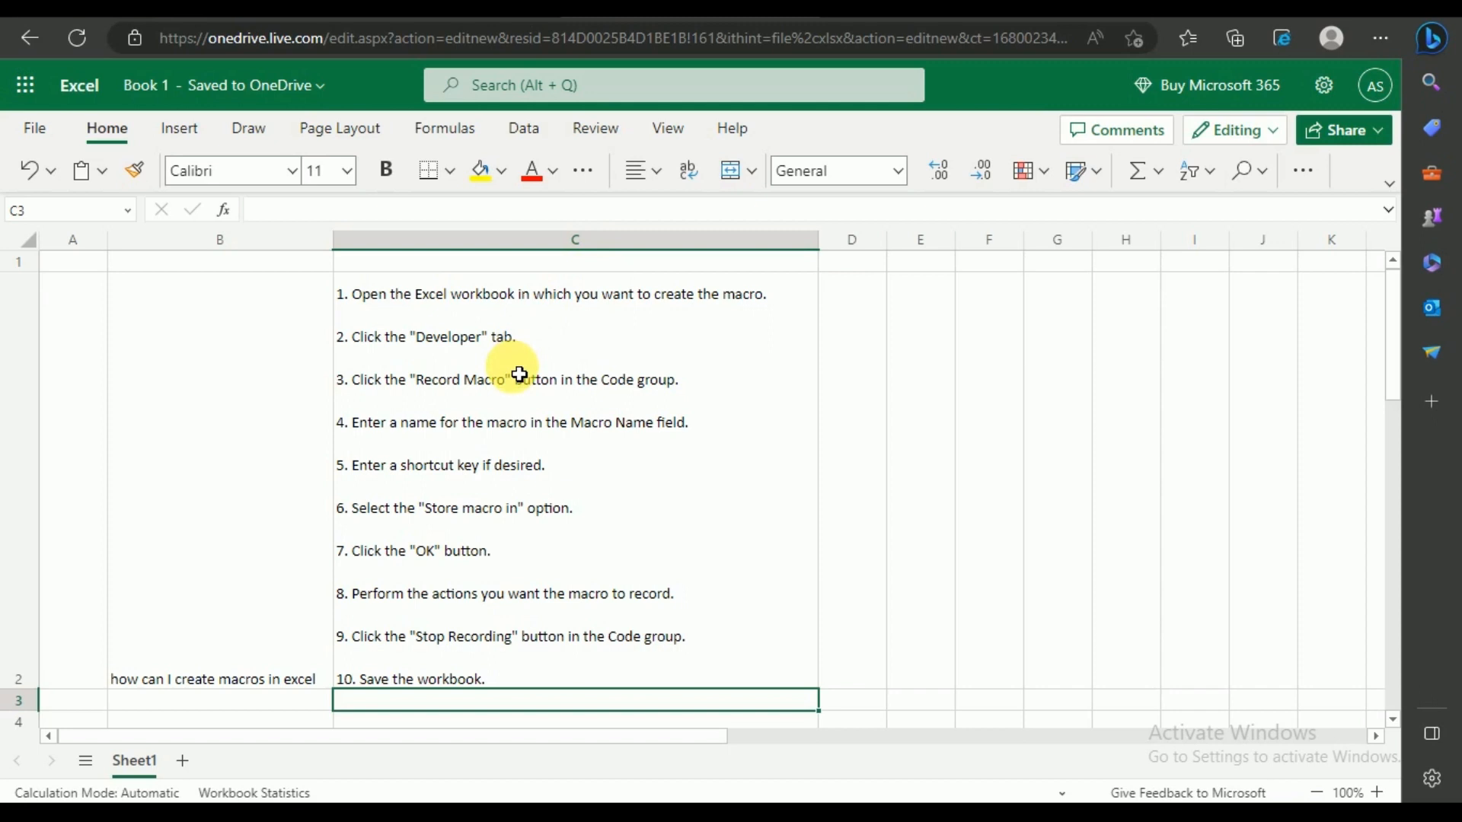
Enter 'Create a macro for me that can send emails' in B3 and start an AI.ASK formula in C3
type("Create a macro")
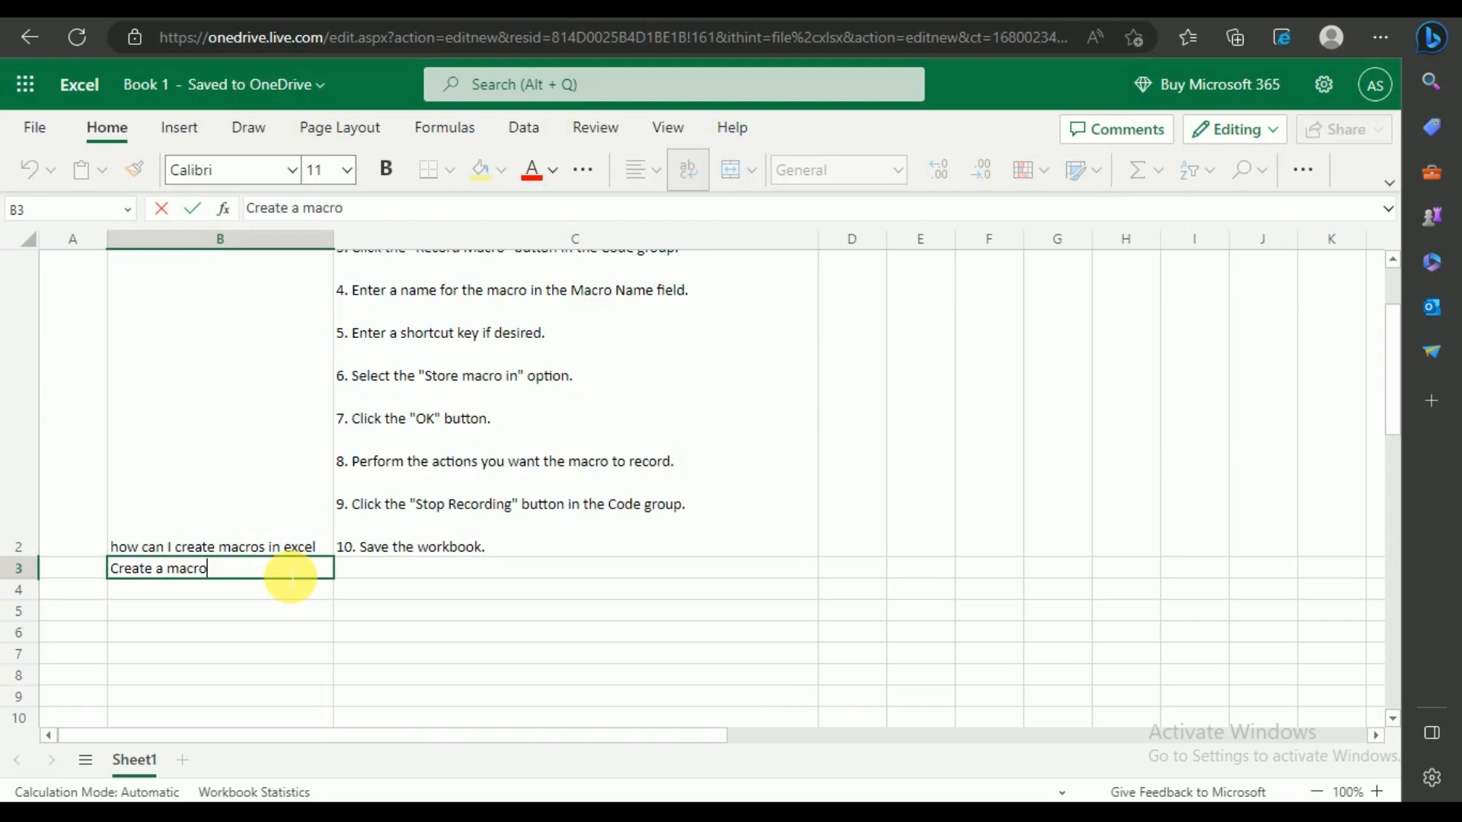
type("for")
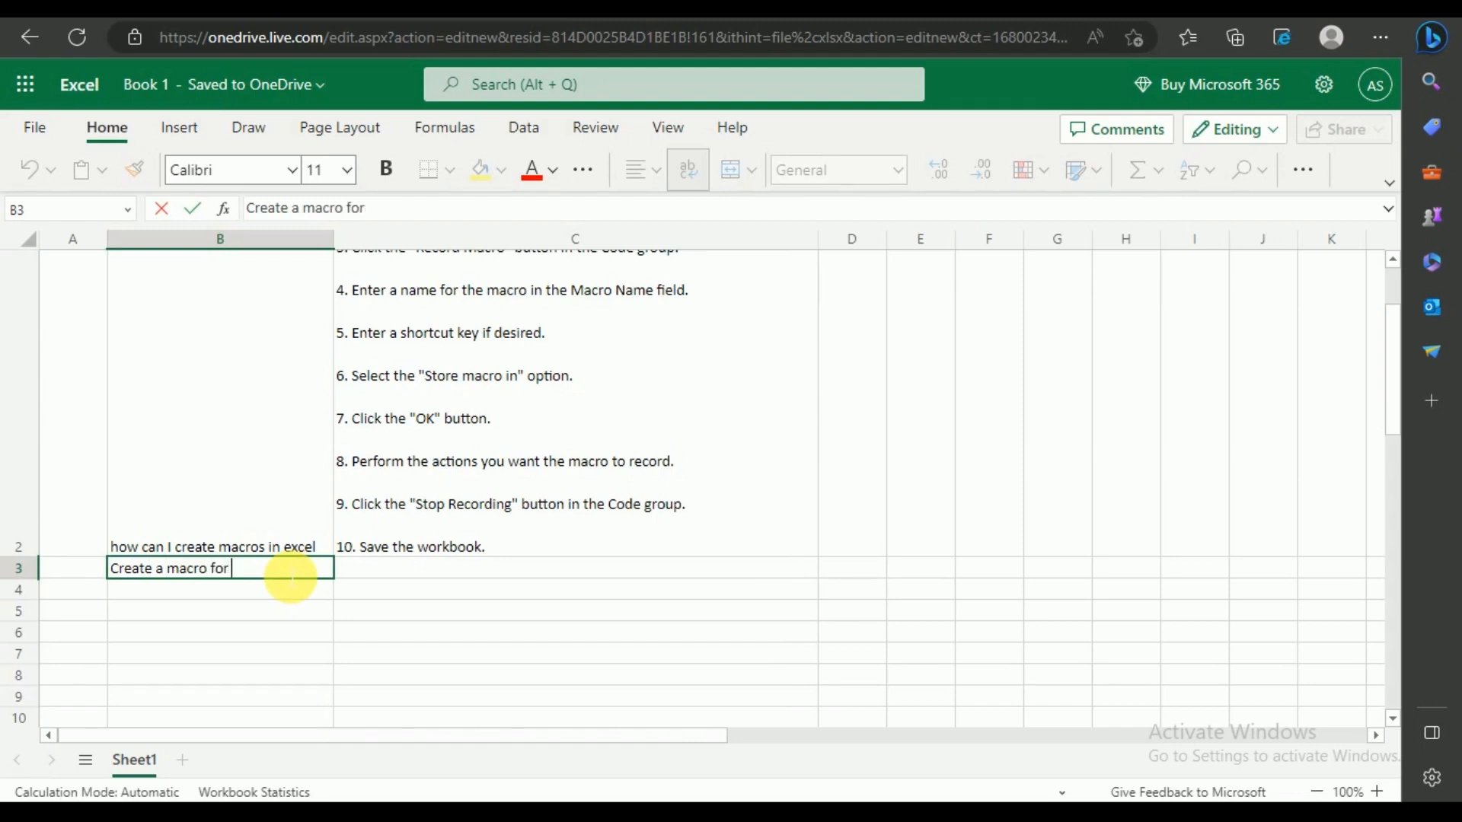
type("me that can sen")
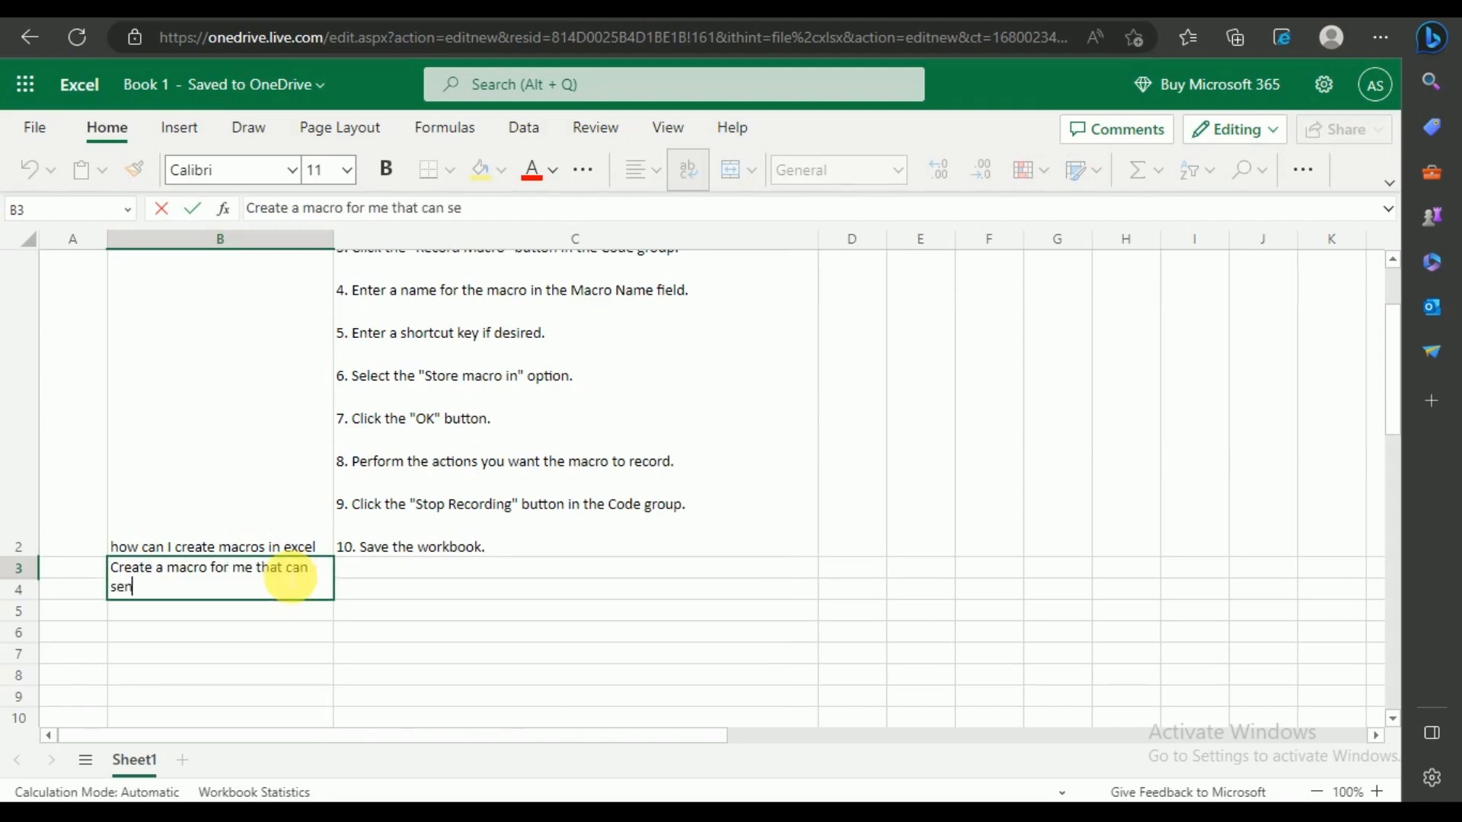
type("d emails")
left_click(576, 579)
type("=")
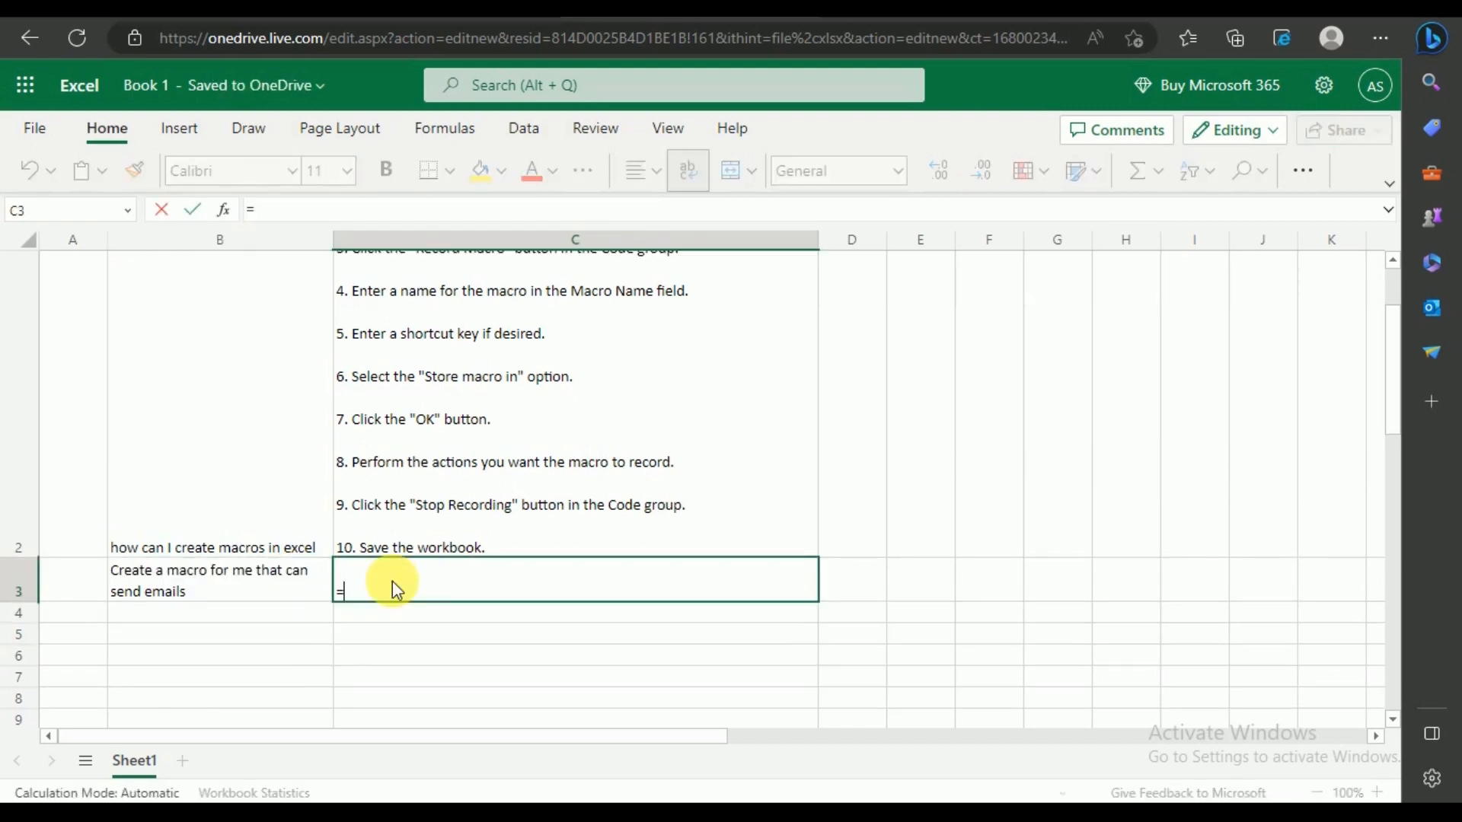
type("ai")
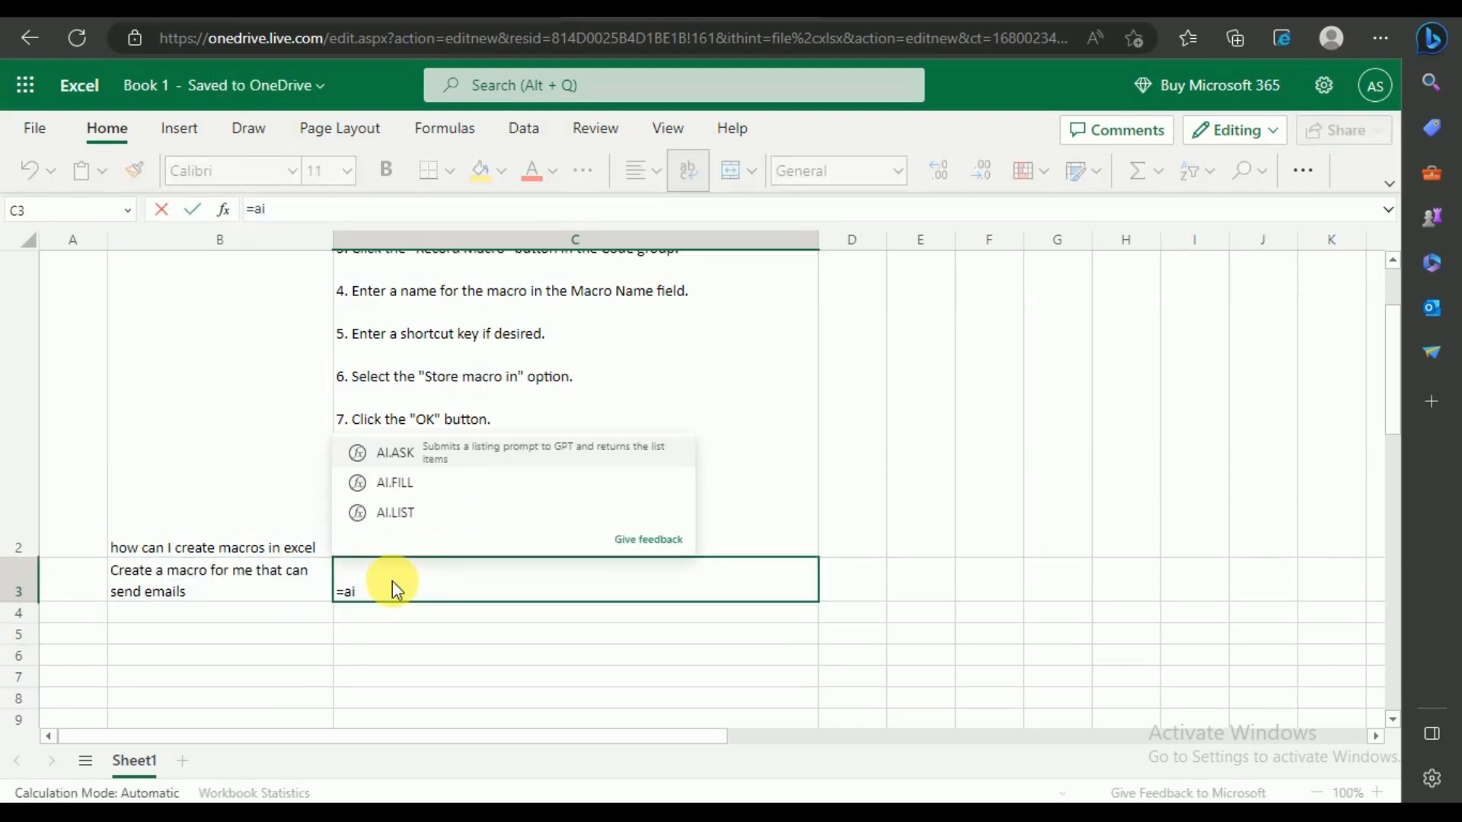
left_click(393, 453)
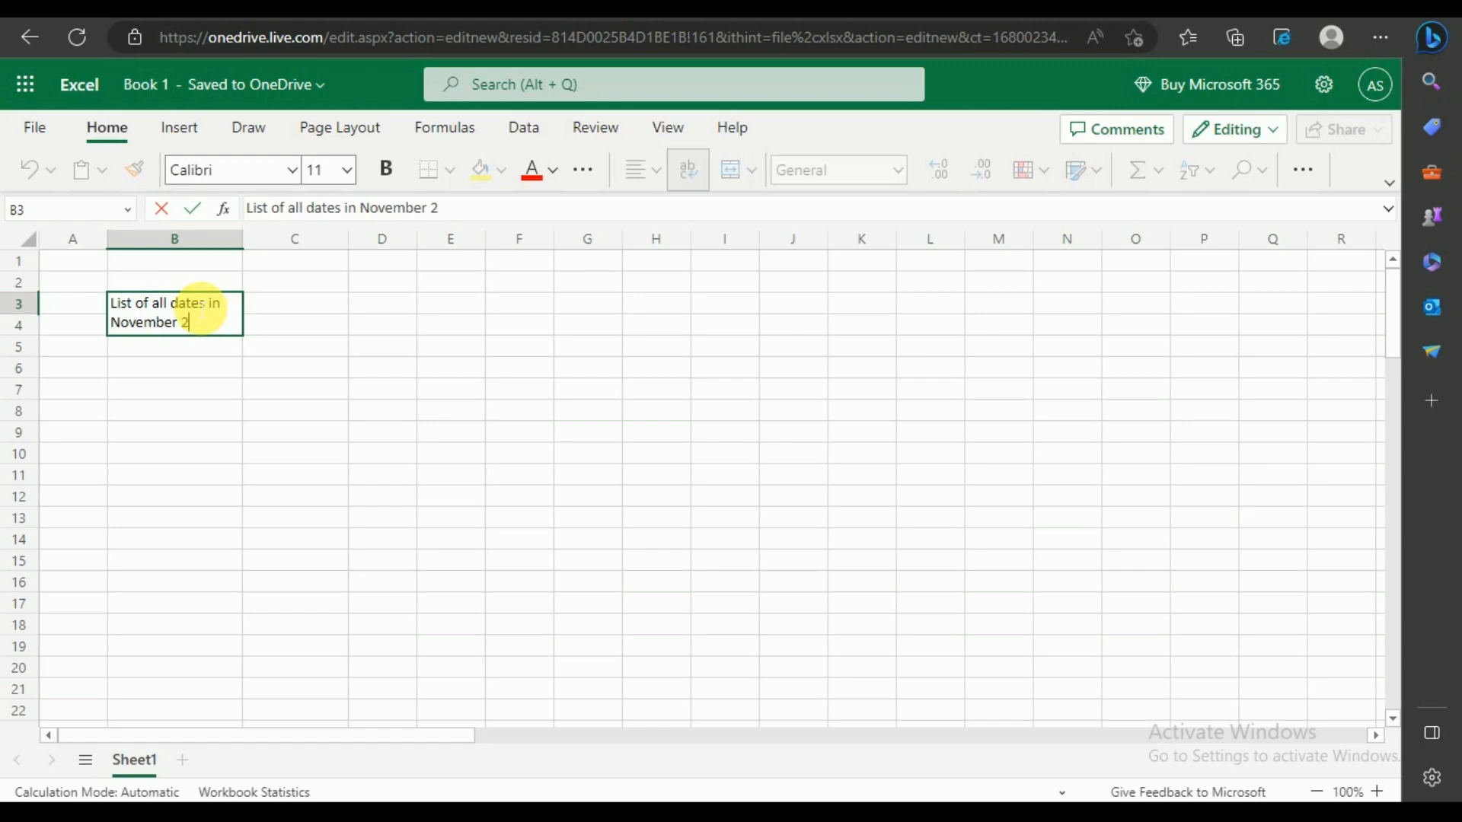
Write the prompt for November 2023 dates with respective days in dd/mm/yy format in B3
type("023")
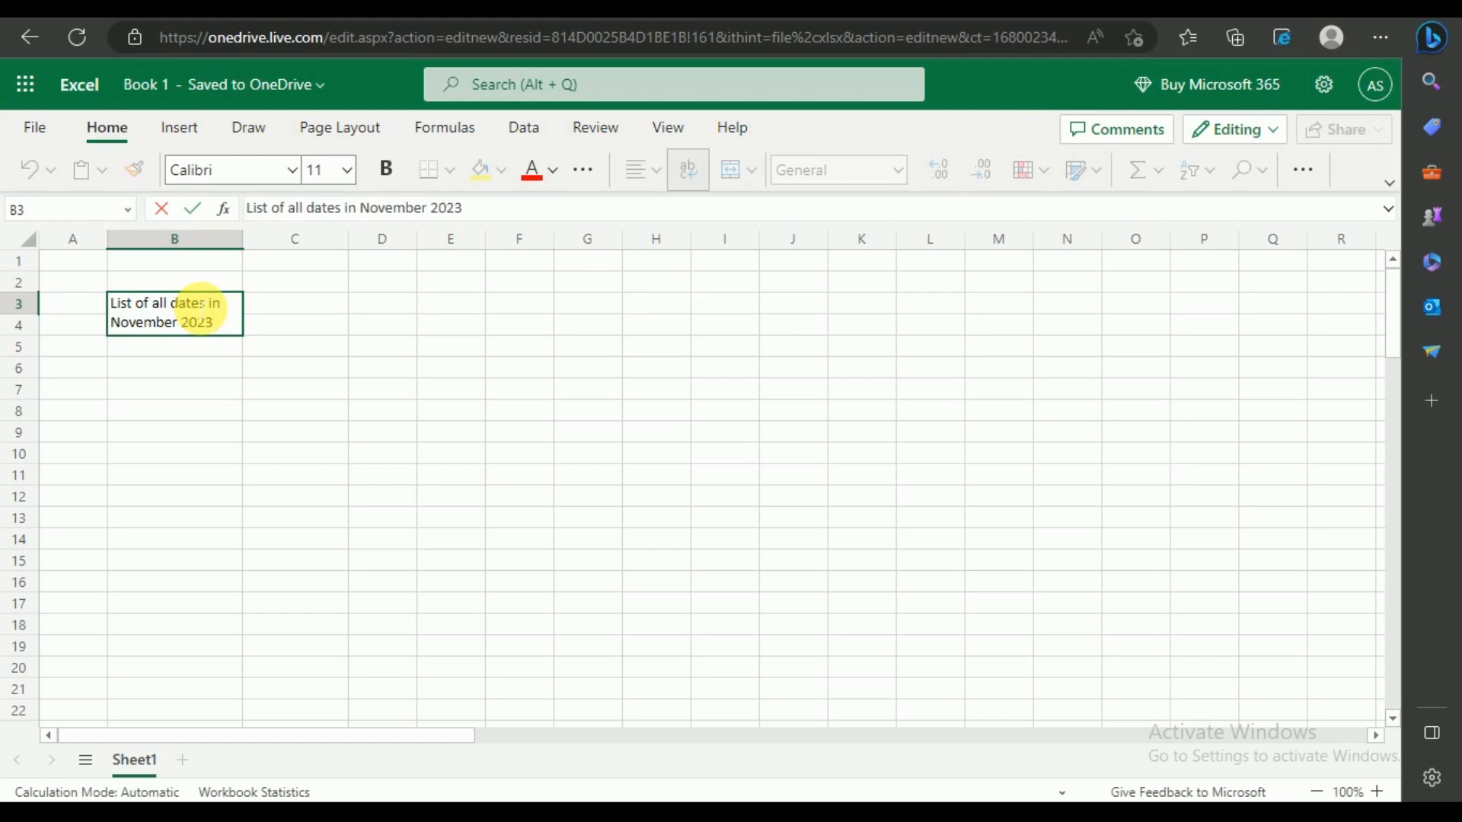
type("with respe")
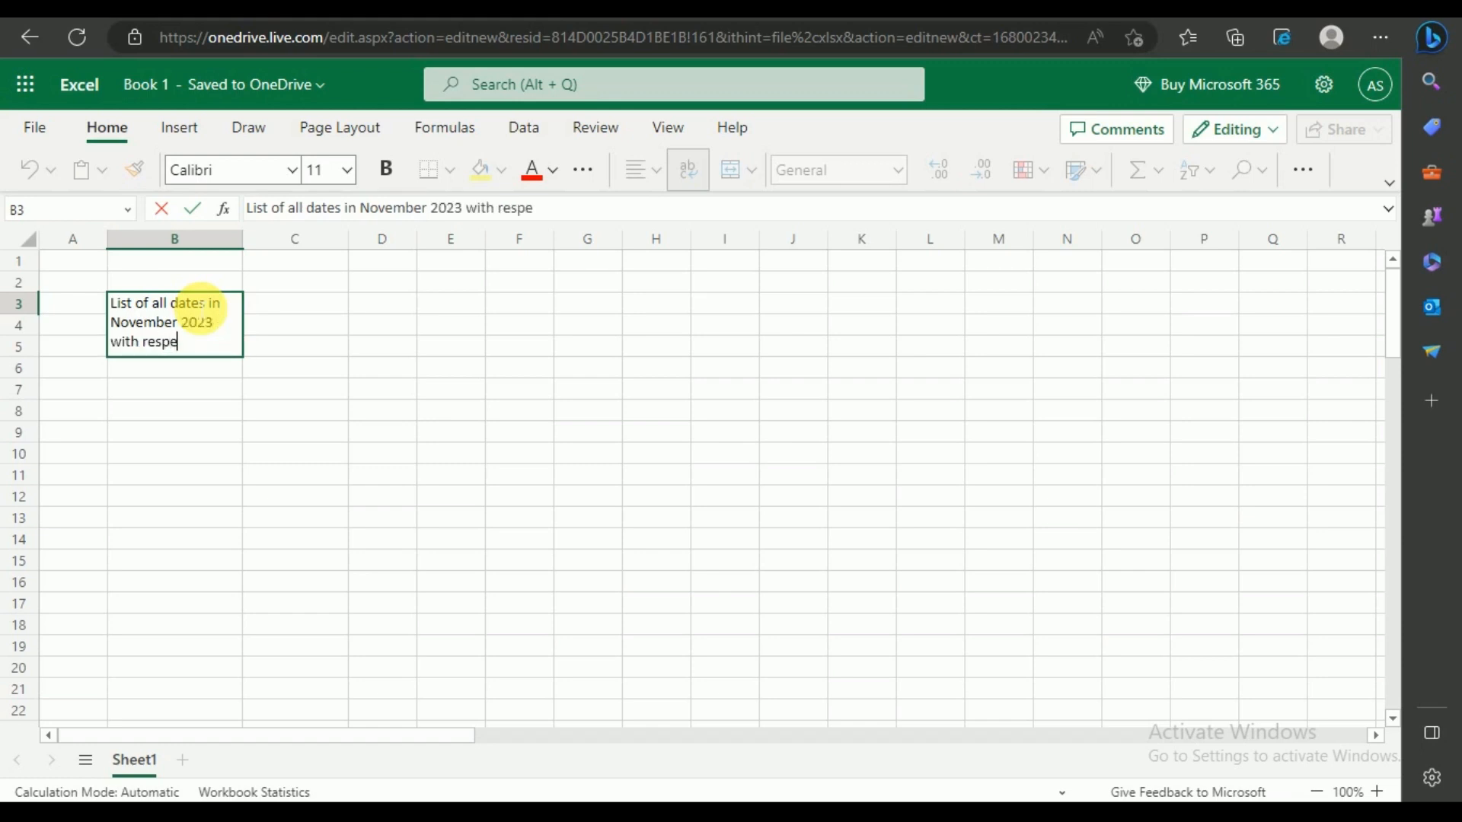
type("ctive")
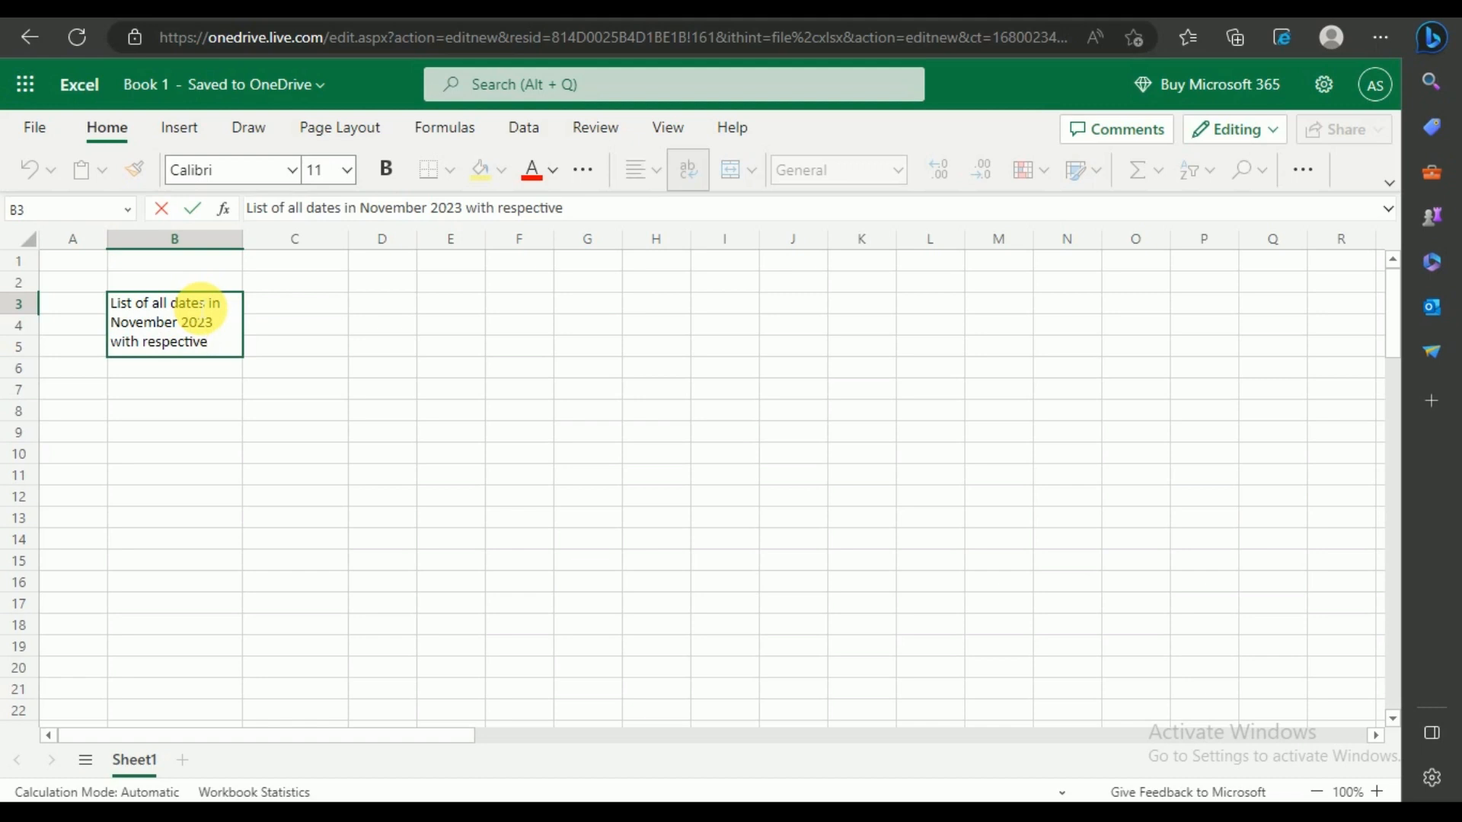
type("days")
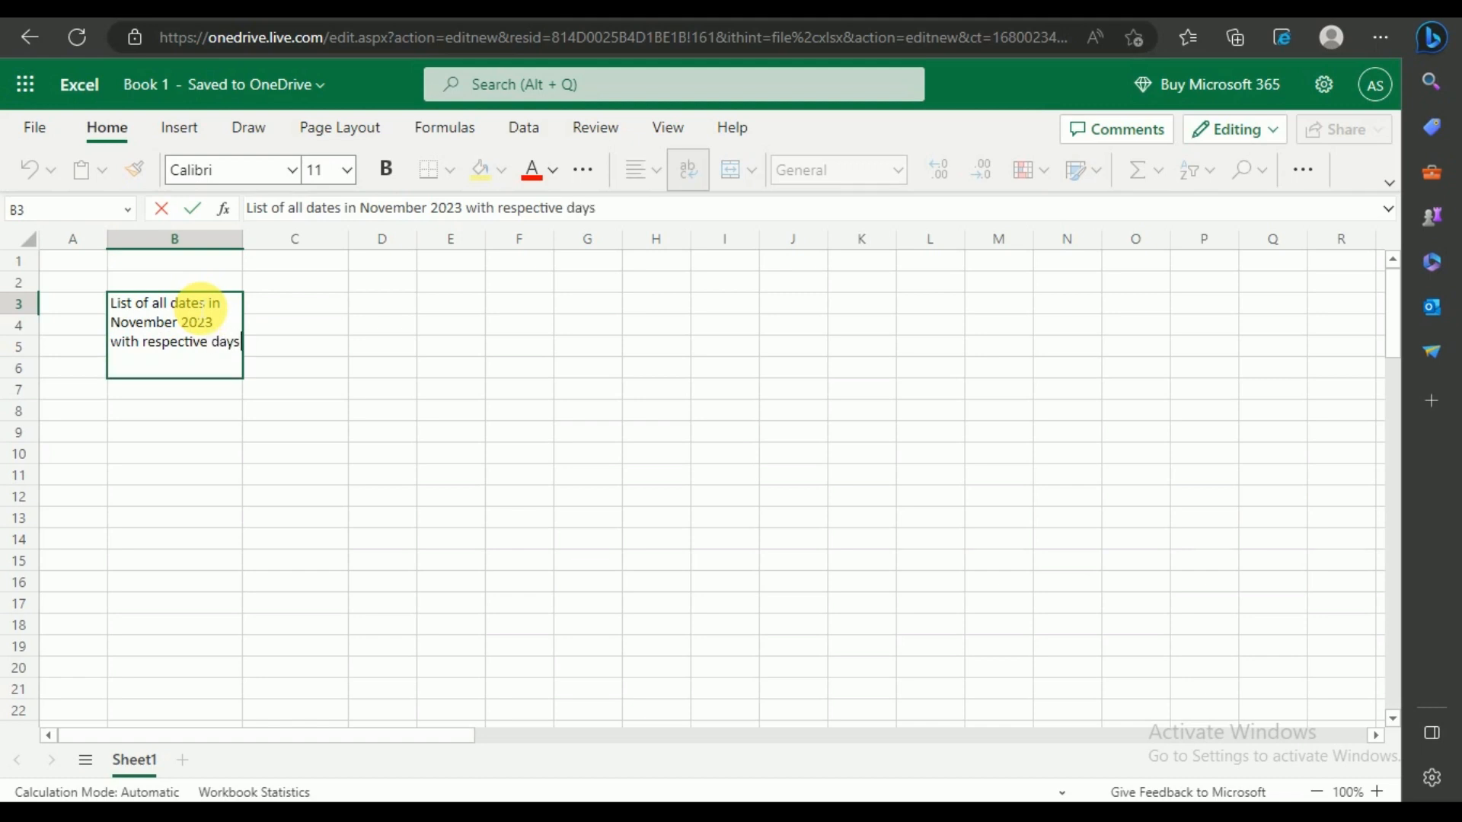
type("in dd/mm")
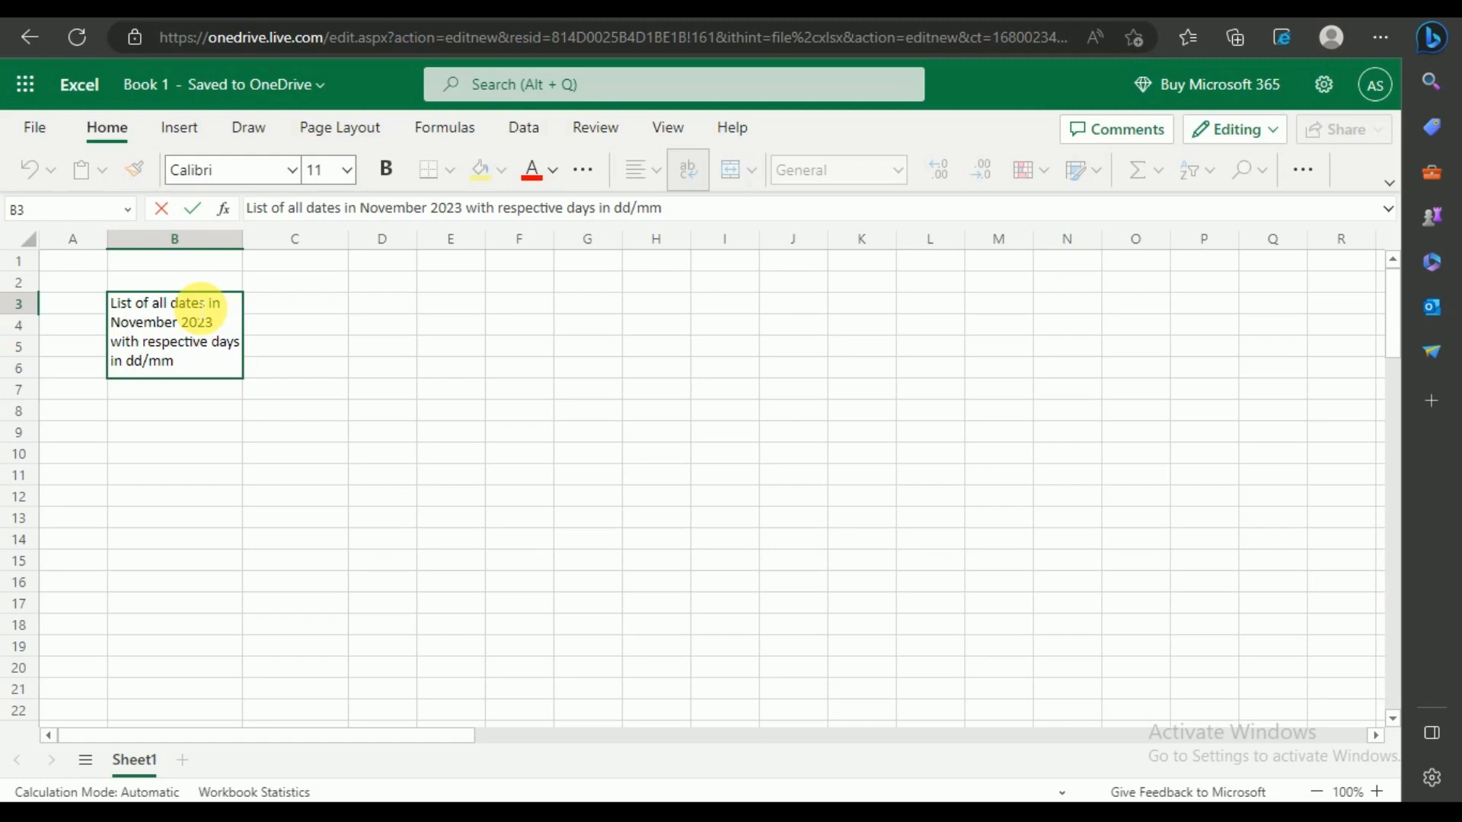
type("/yy format")
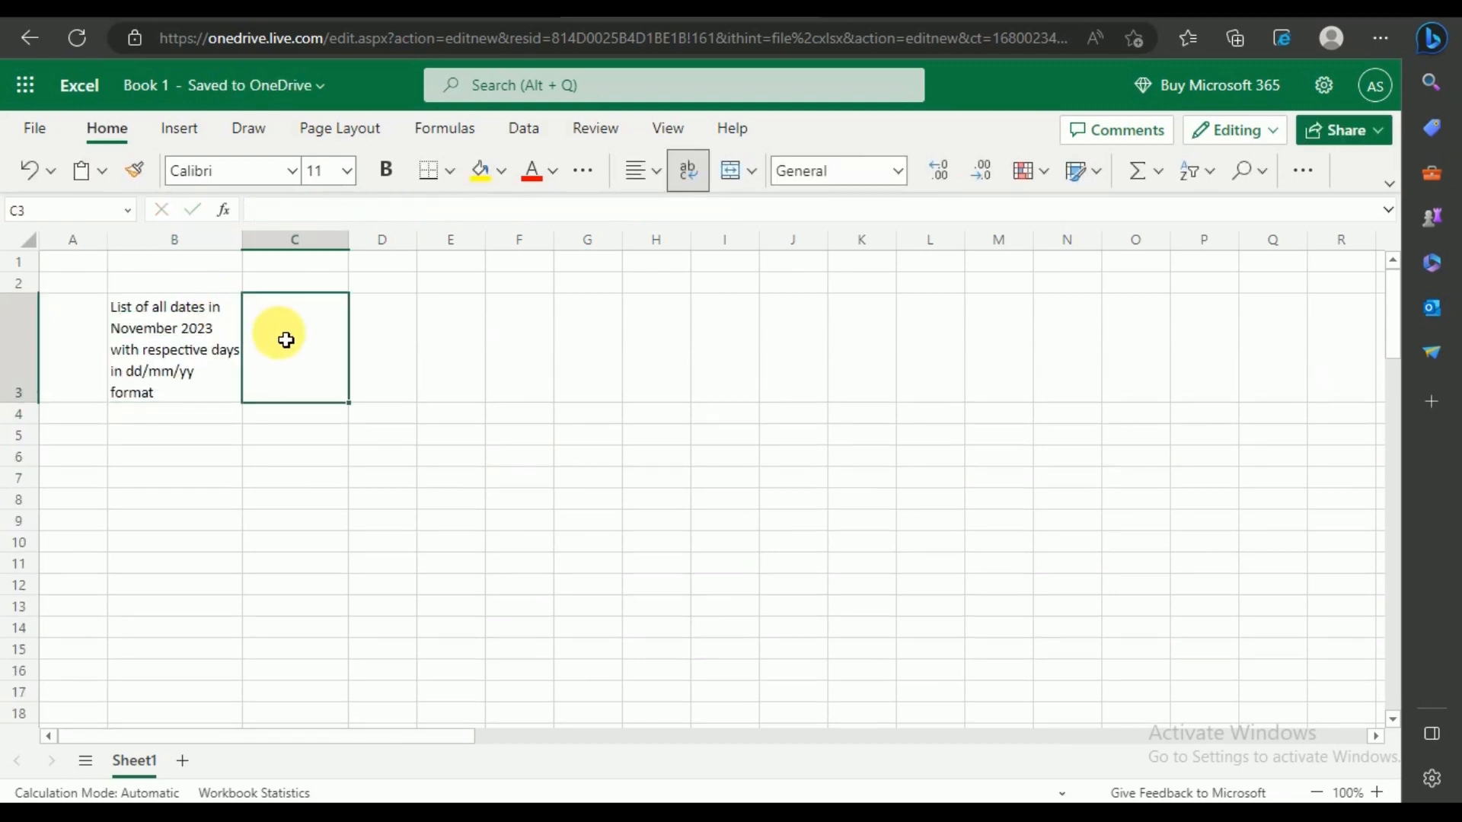
Generate the date list with =AI.LIST(B3) in C3 and review the results
type("=ai")
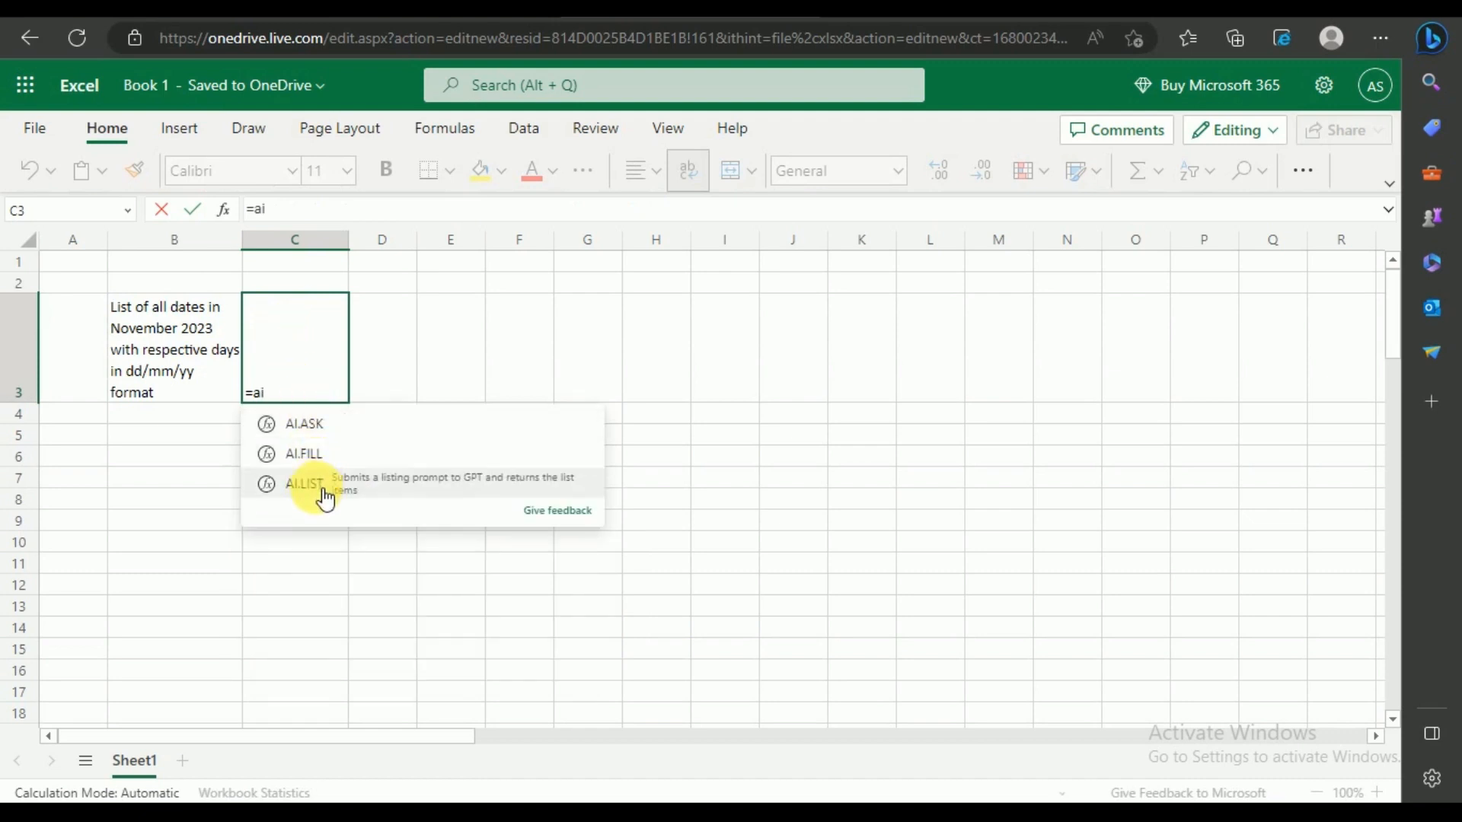
left_click(304, 483)
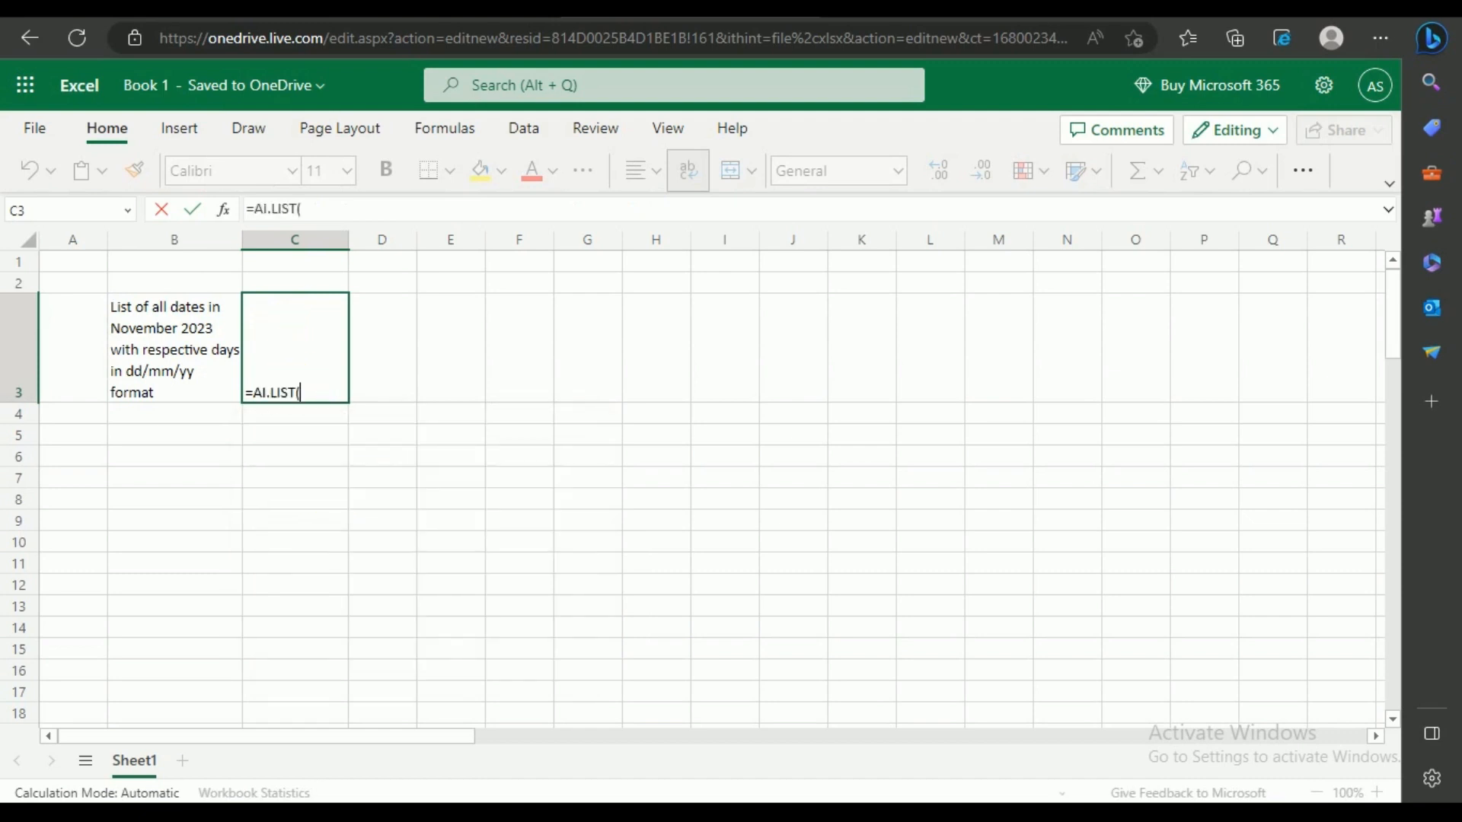
left_click(174, 364)
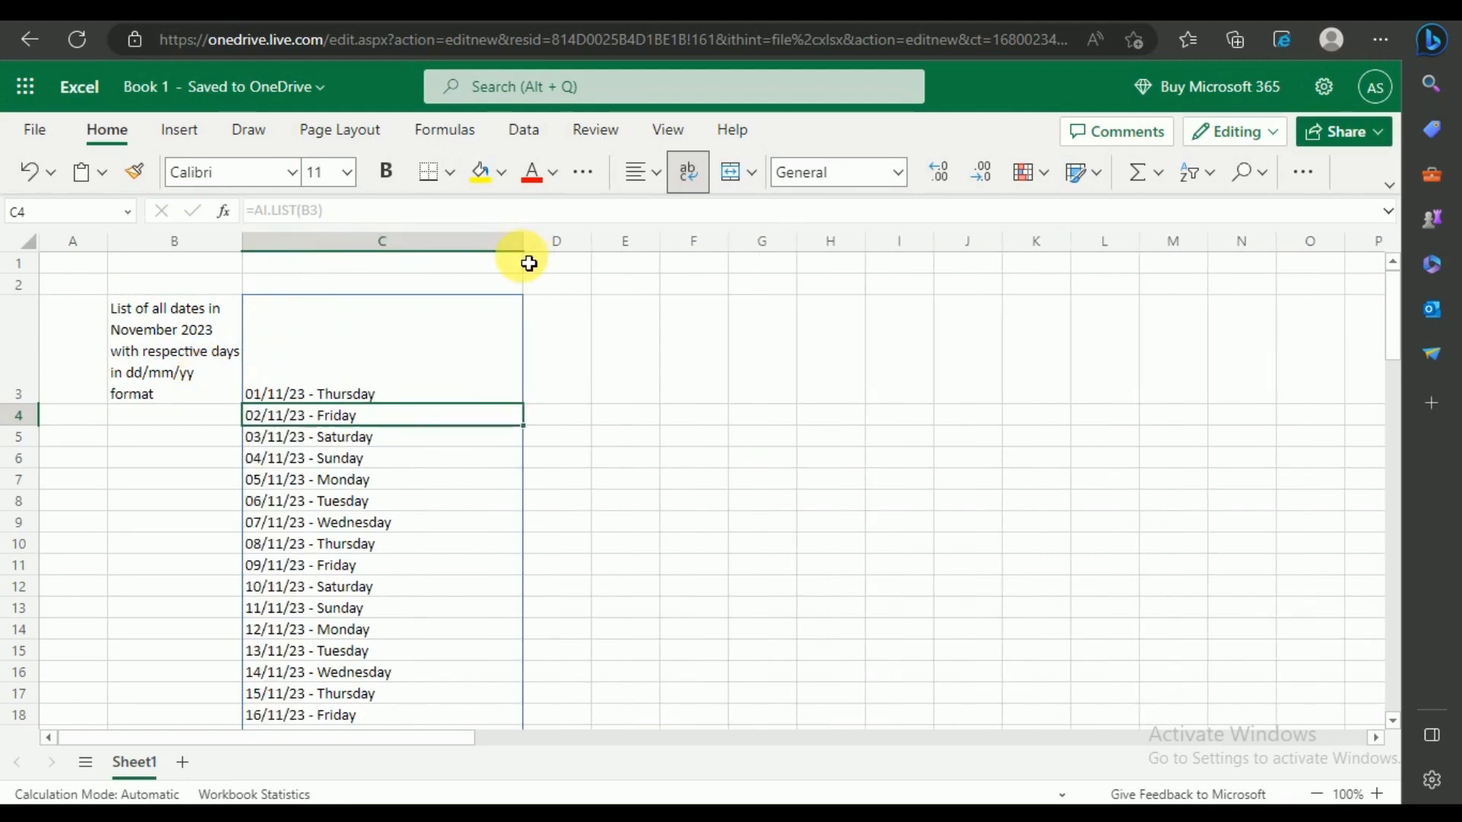
mouse_move(483, 379)
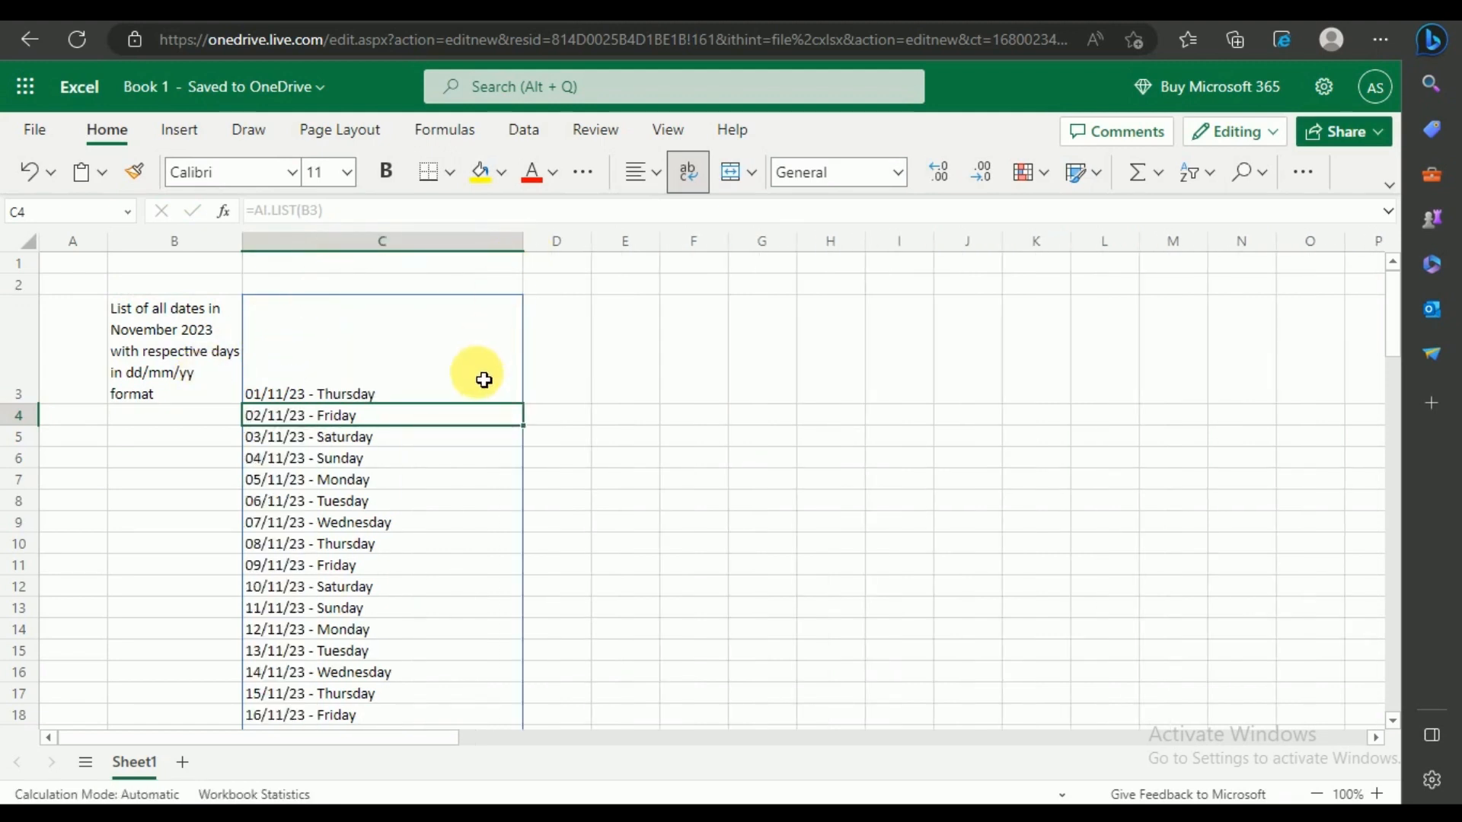
mouse_move(483, 458)
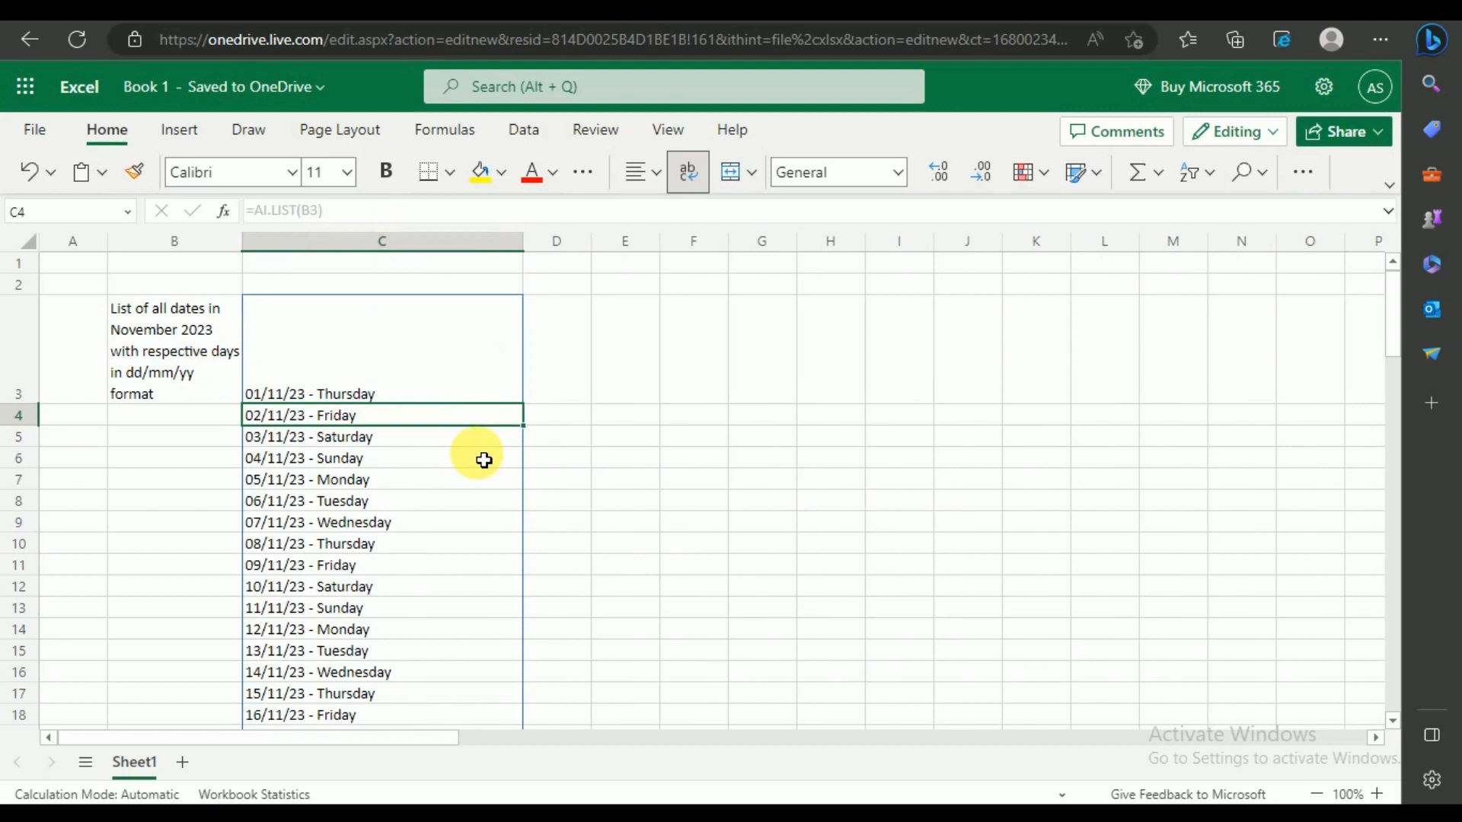
scroll("down", 3)
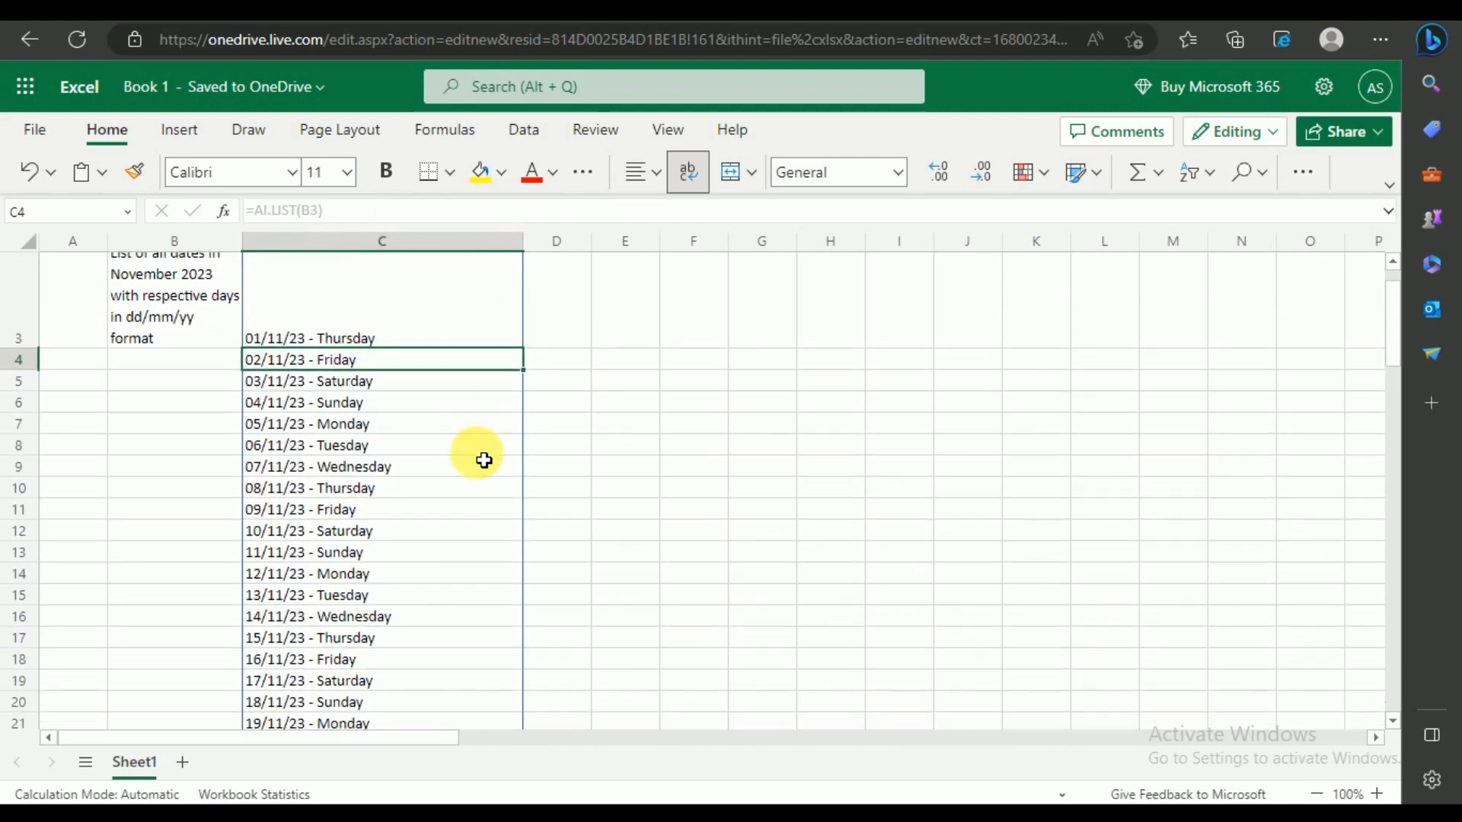